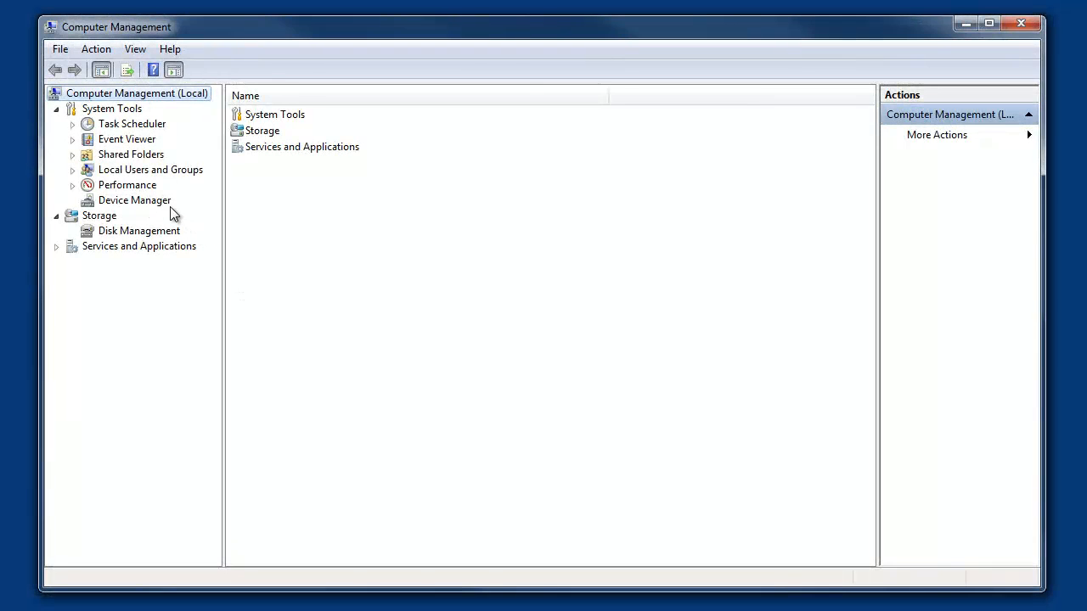
Open the Disk Management view in Computer Management to see the attached drives
click(140, 230)
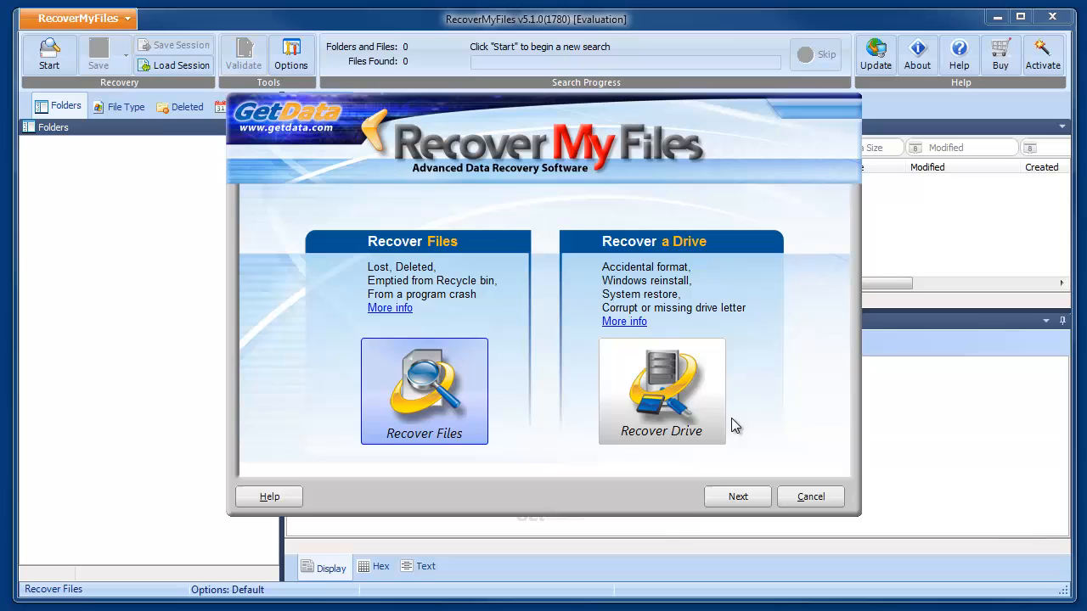
Choose Recover Drive on Hard Disk 3 and start an automatic drive recovery scan
click(662, 391)
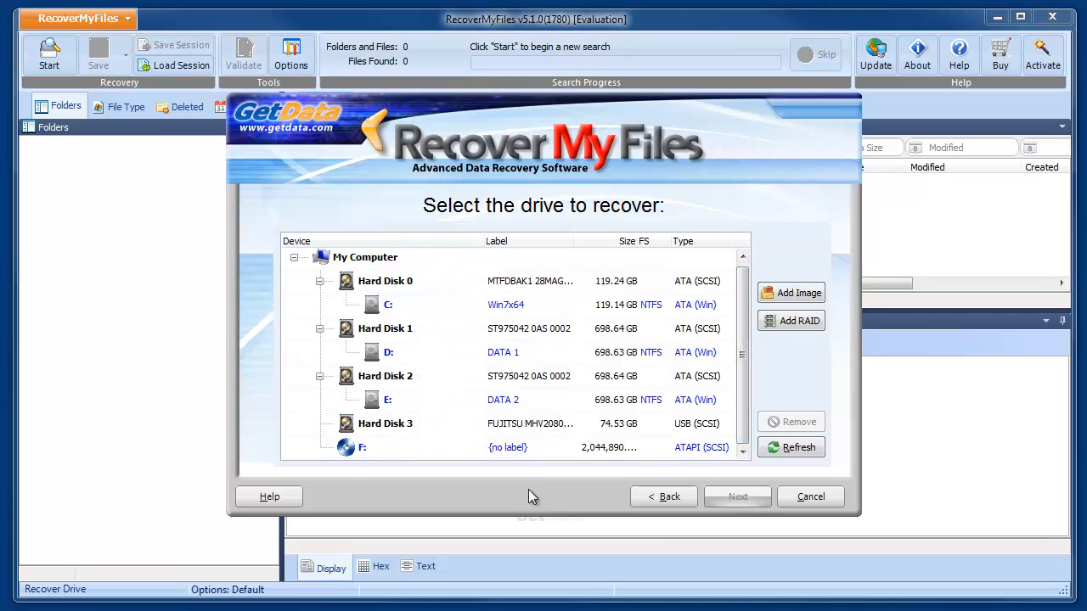
click(385, 423)
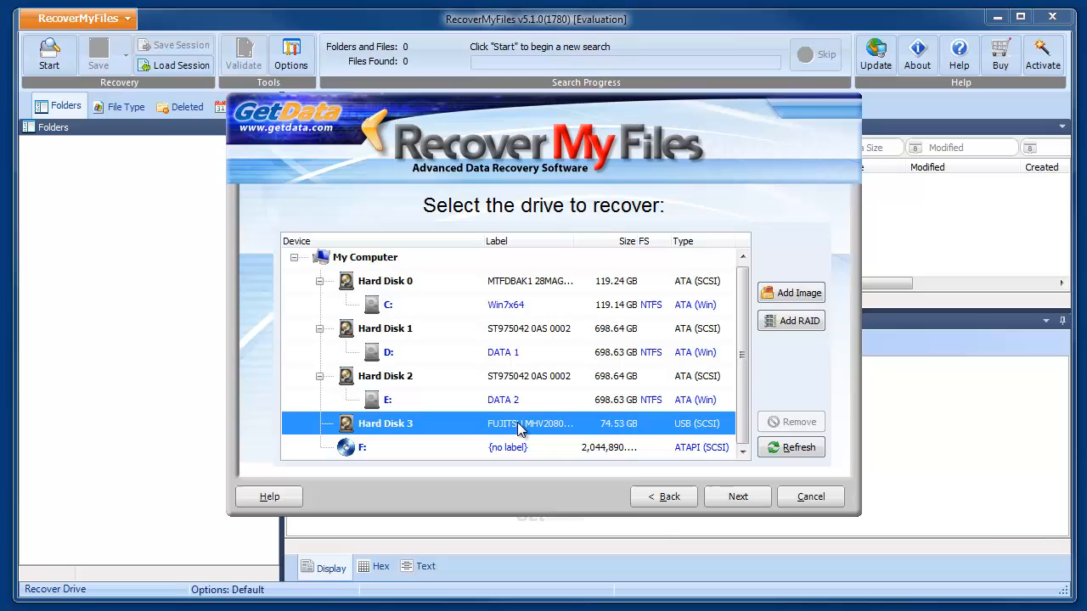
click(737, 497)
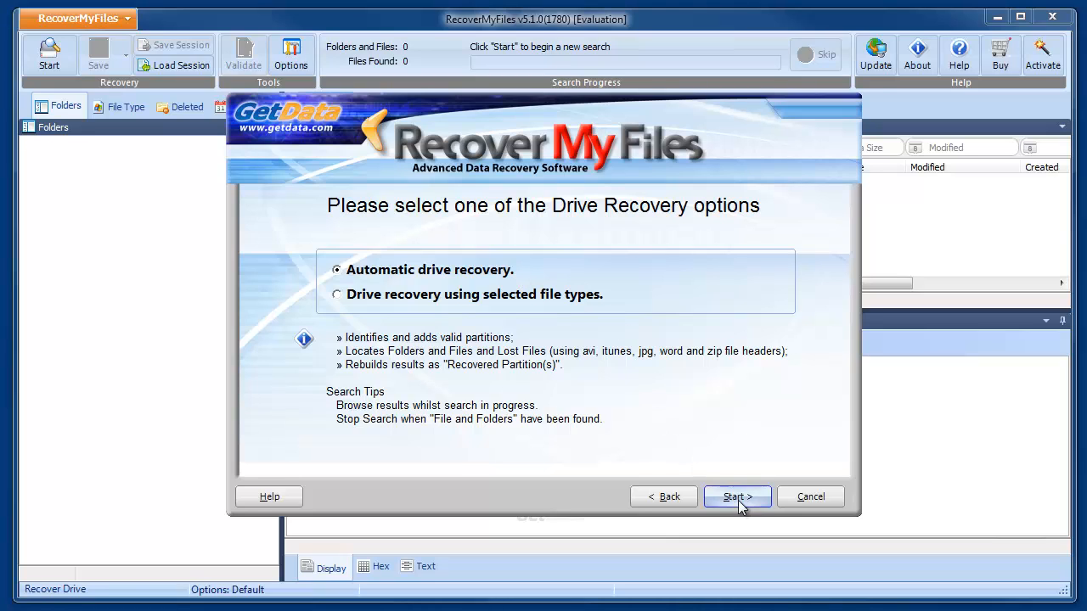
click(736, 497)
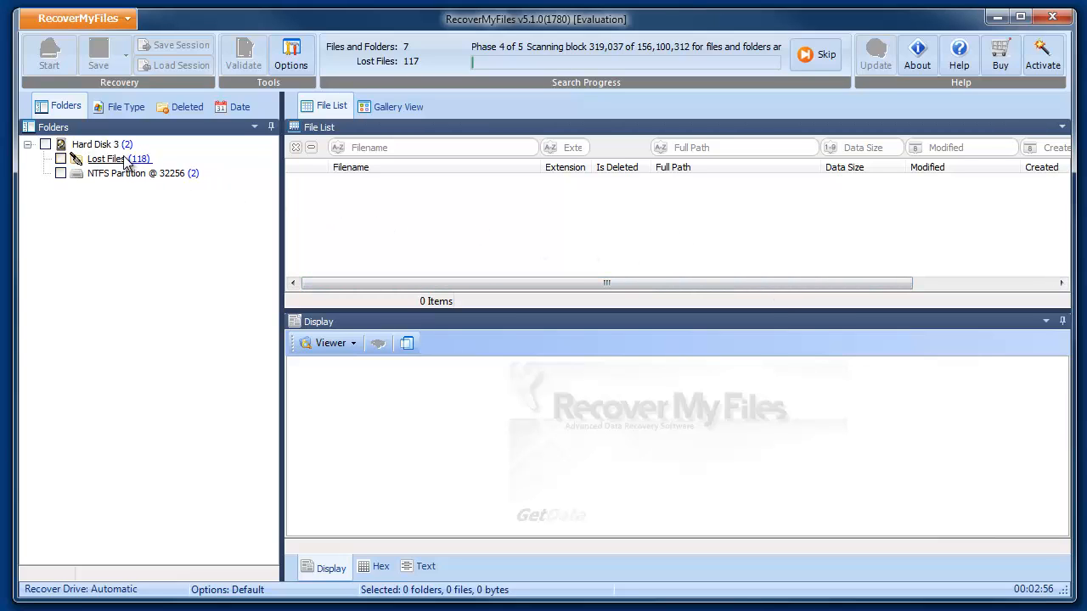
In Lost Files, preview LostFile_JPG_93151.jpg, a zip archive, LostFile_JPG_159767.jpg and LostFile_JPG_160367.jpg
click(106, 158)
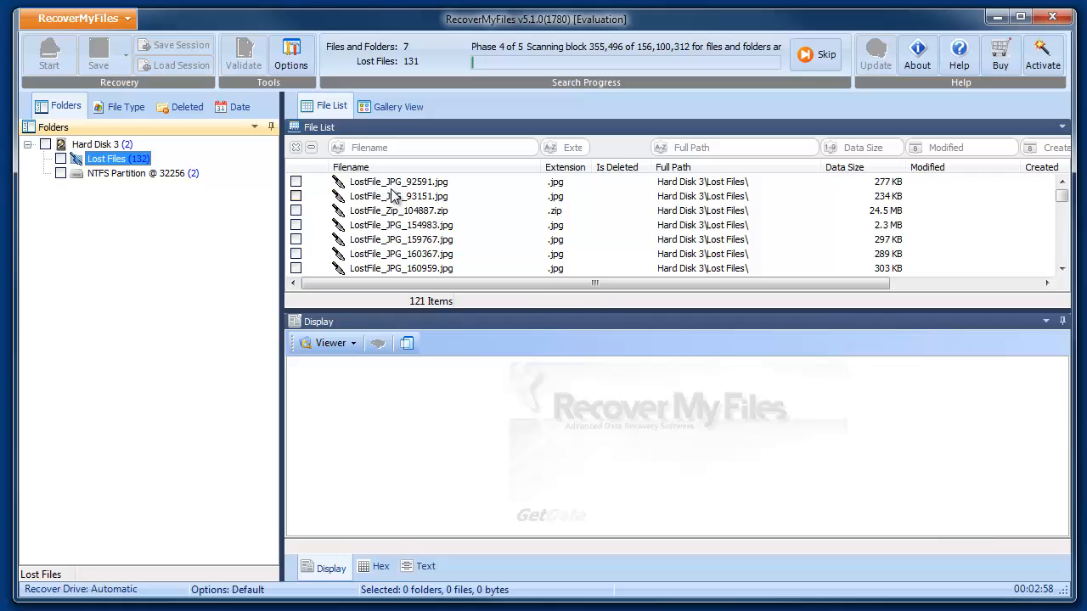
click(399, 196)
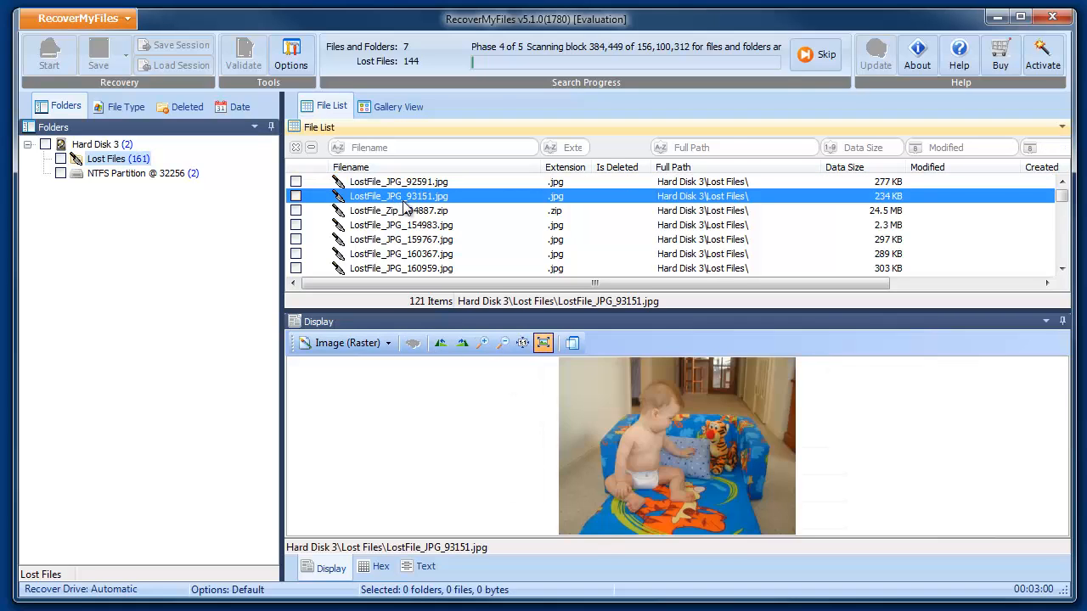
click(399, 210)
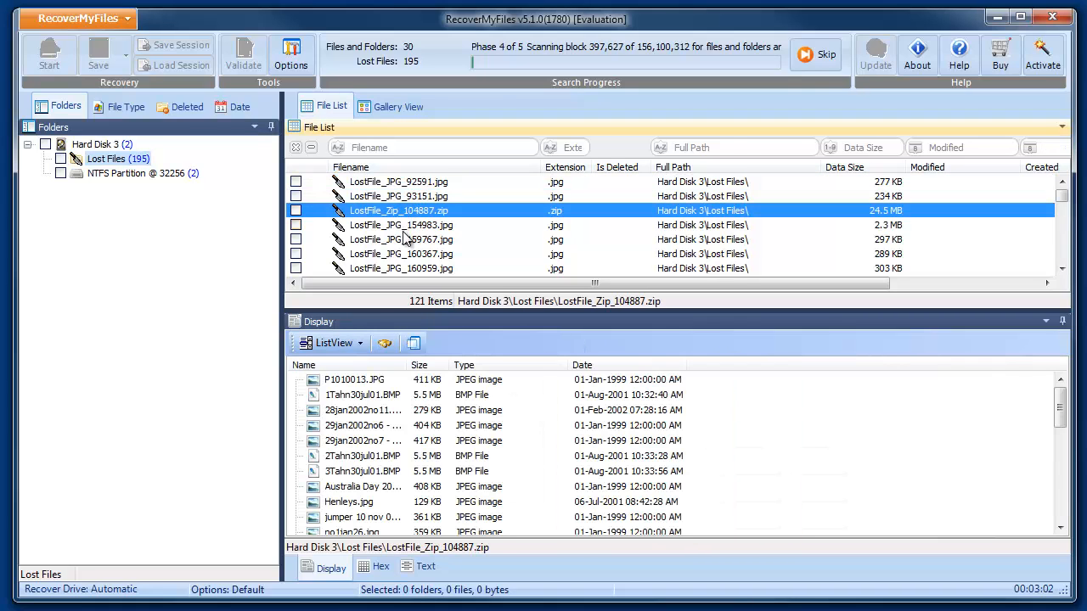
click(401, 240)
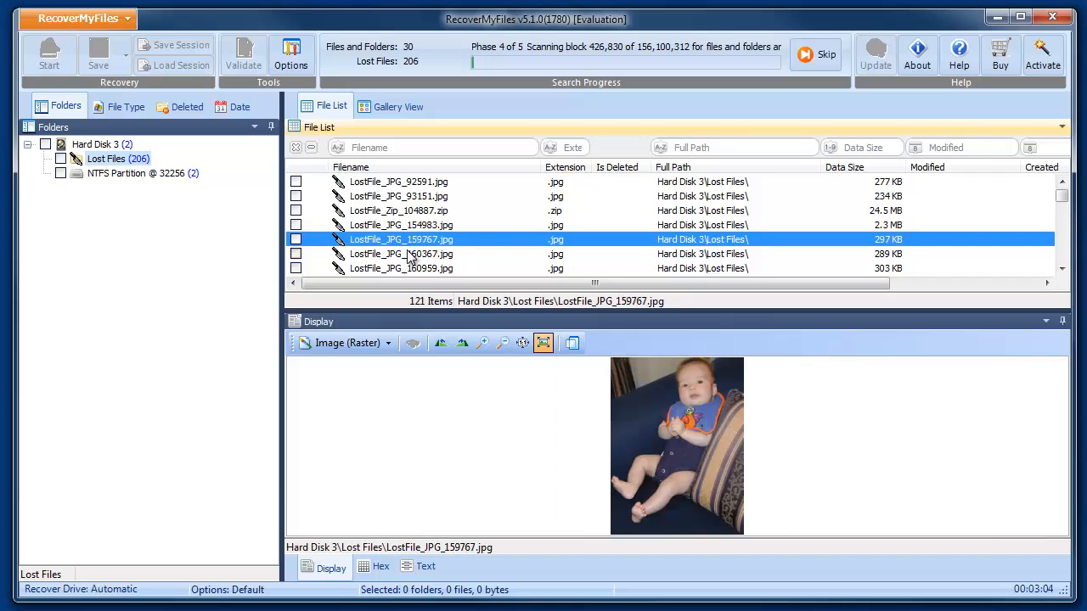
click(400, 268)
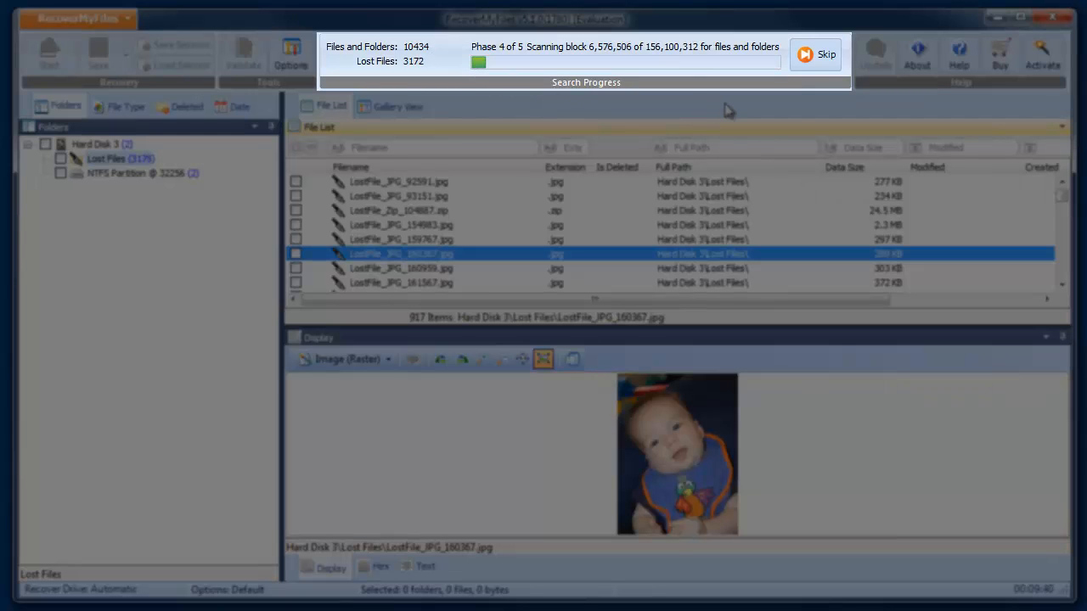
mouse_move(815, 54)
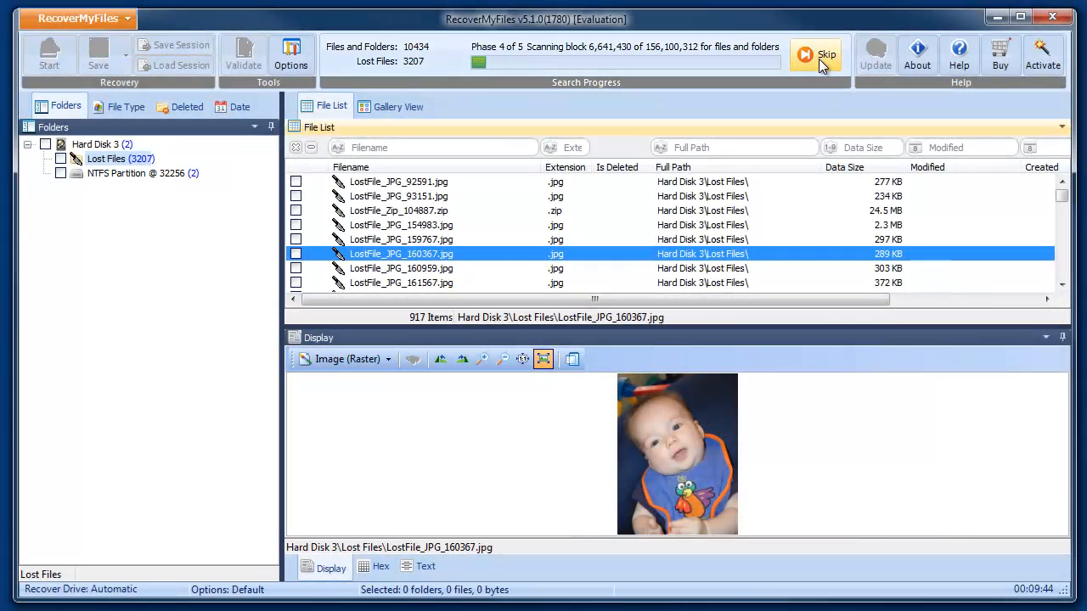
Skip the remaining scan phase, confirm it, and dismiss the All searches completed message
click(818, 54)
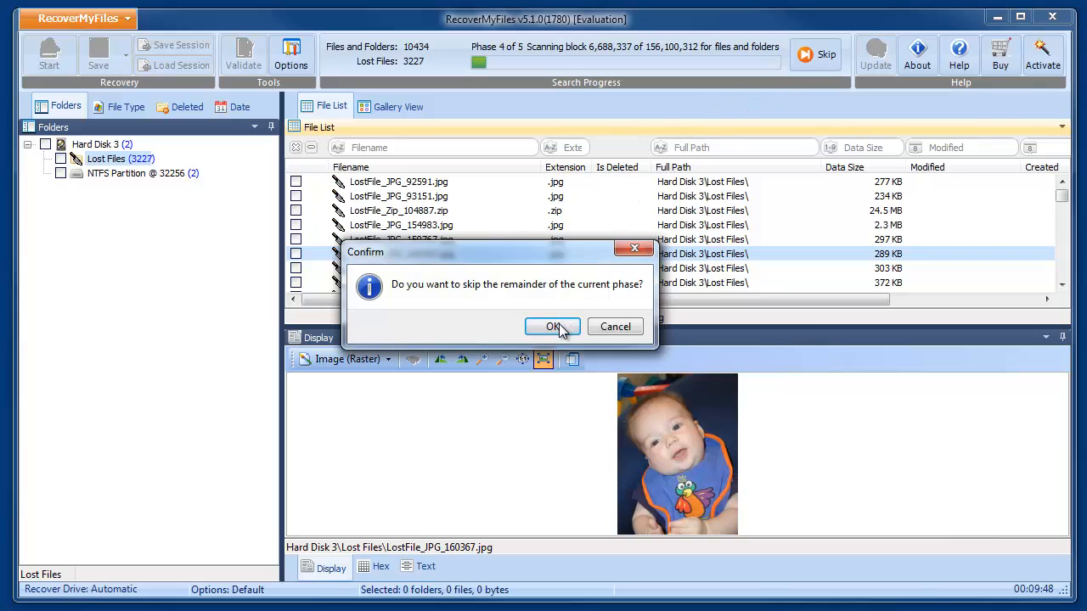
click(552, 327)
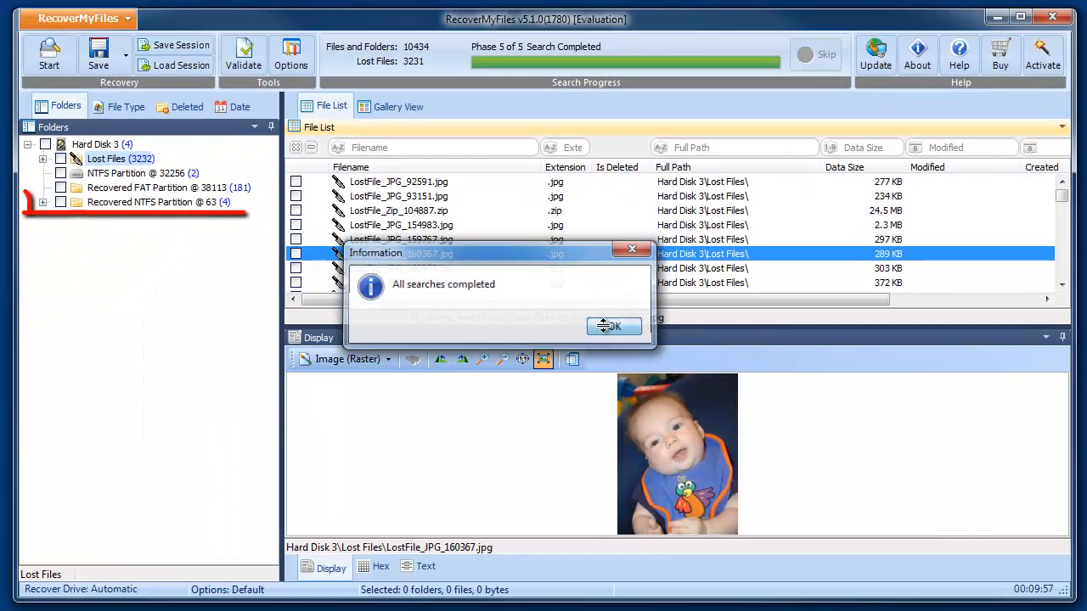
click(614, 326)
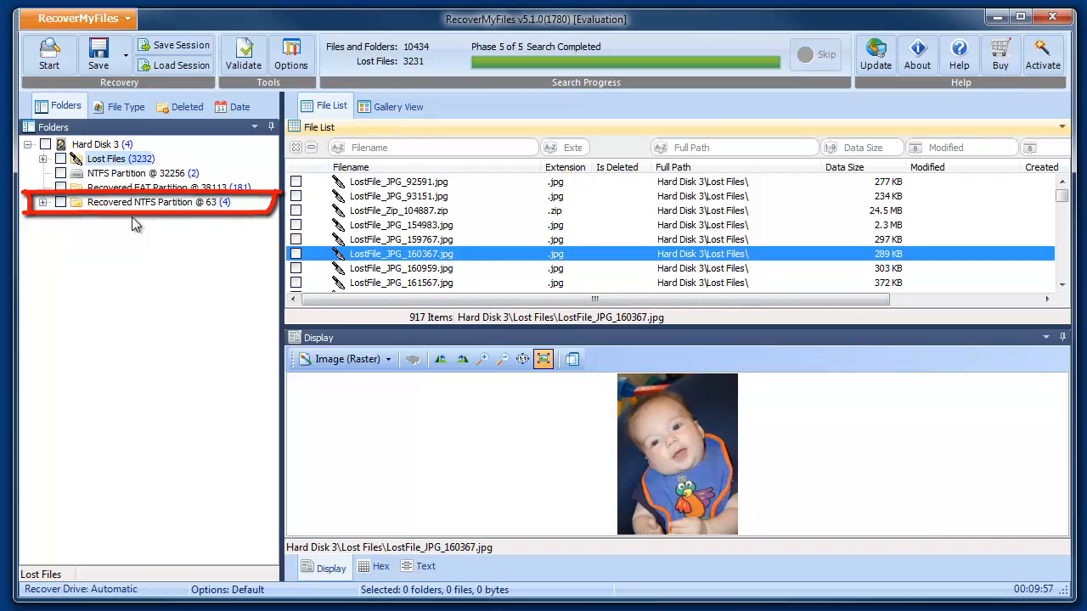
Expand NTFS Partition @ 63 > PHOTOGRAPHS, preview Christmas 2001 images, then open the 2004-03-12 baby folder
click(42, 202)
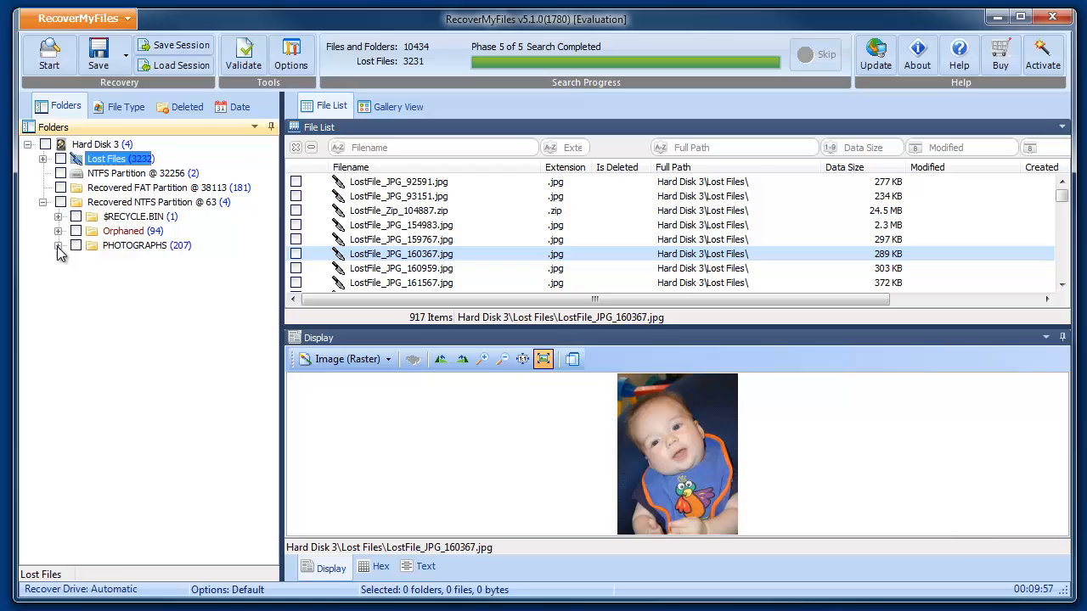
click(58, 246)
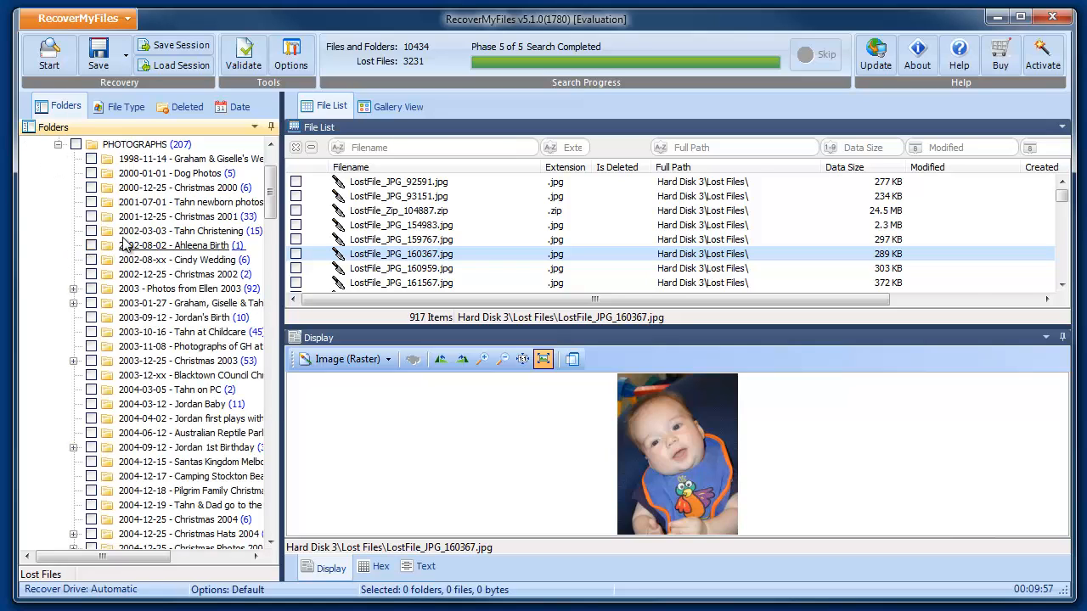
click(178, 216)
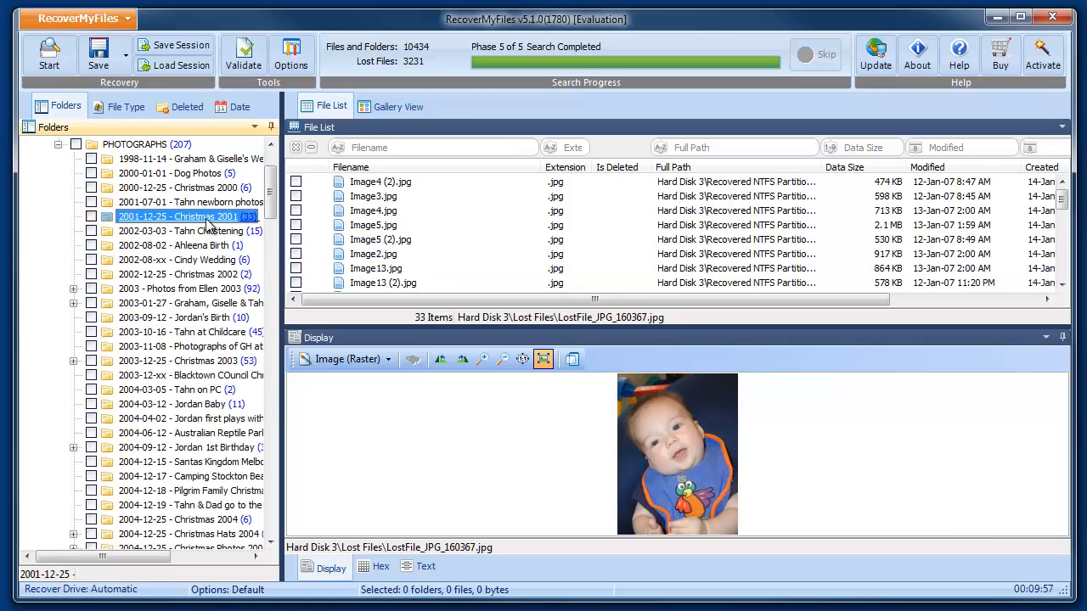
click(373, 211)
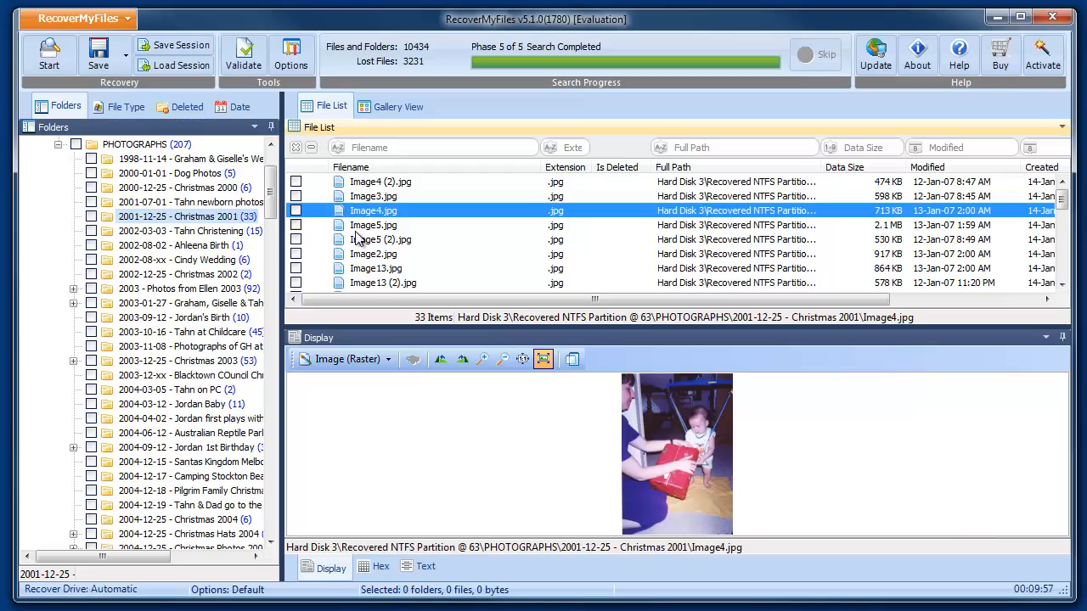
click(383, 283)
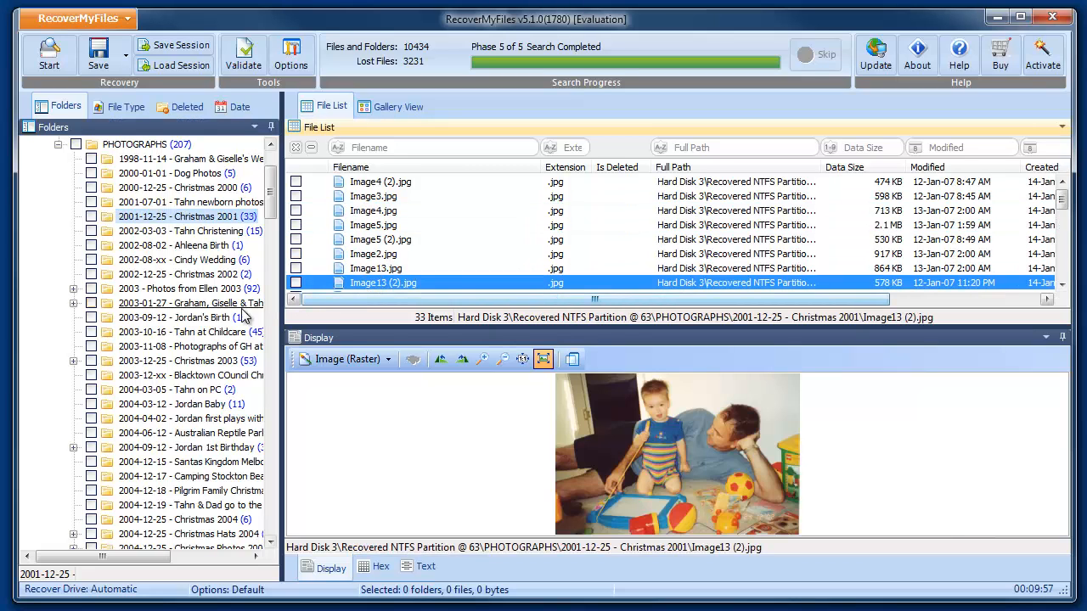
click(190, 303)
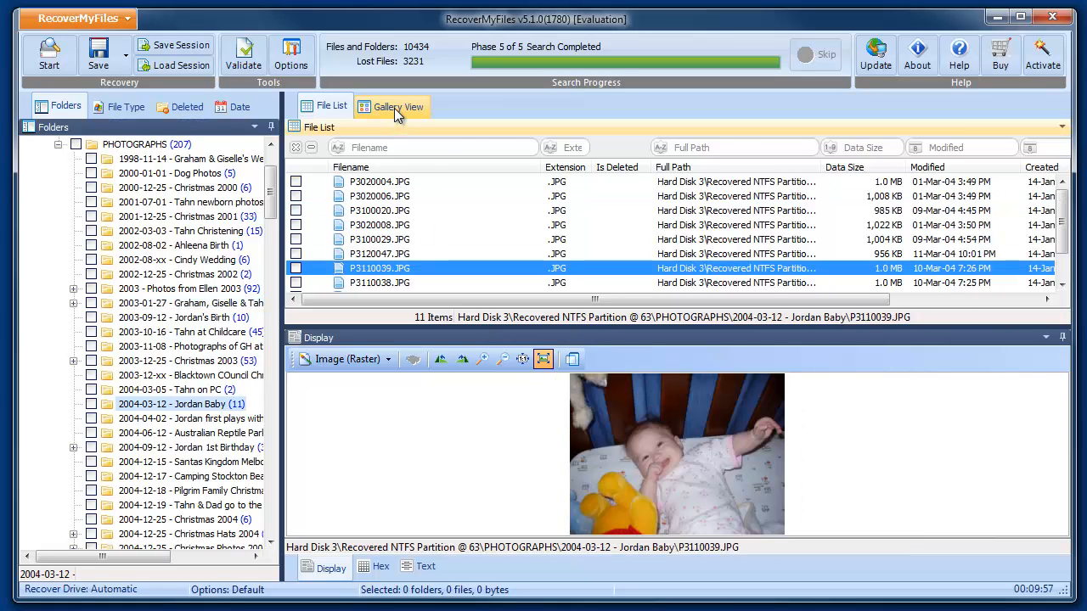
Show the Jordan Baby photos as smaller gallery thumbnails, then group recovered files by File Type
click(398, 106)
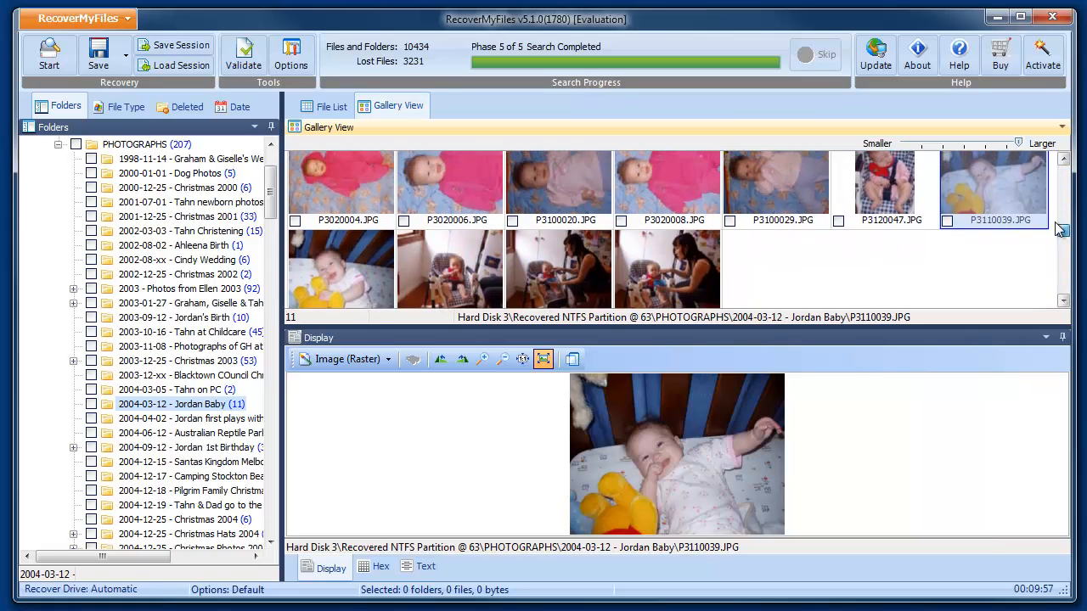
drag(1019, 143, 969, 142)
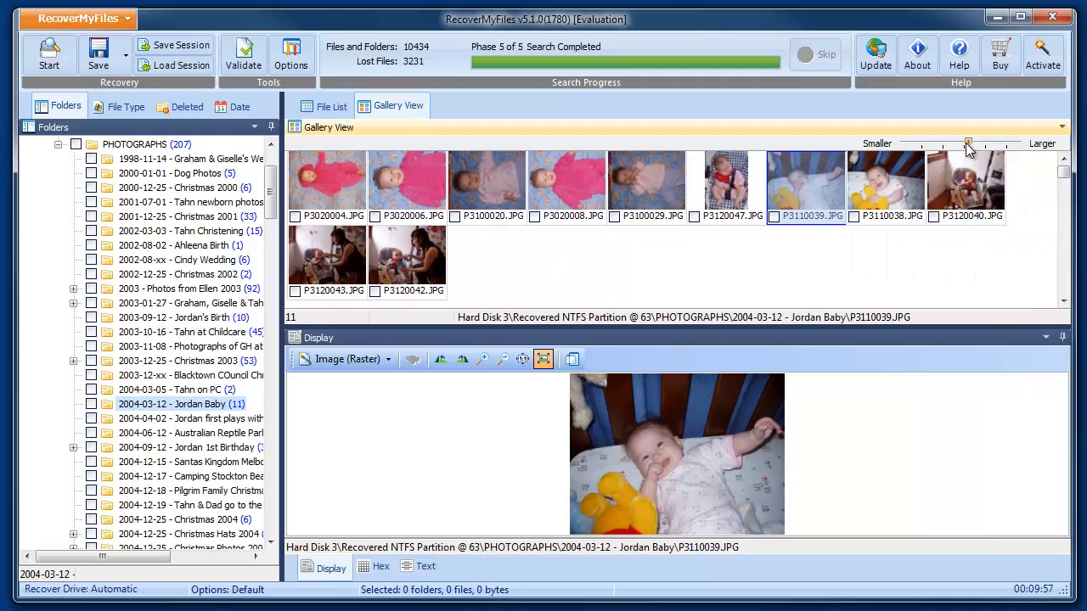
drag(969, 143, 924, 142)
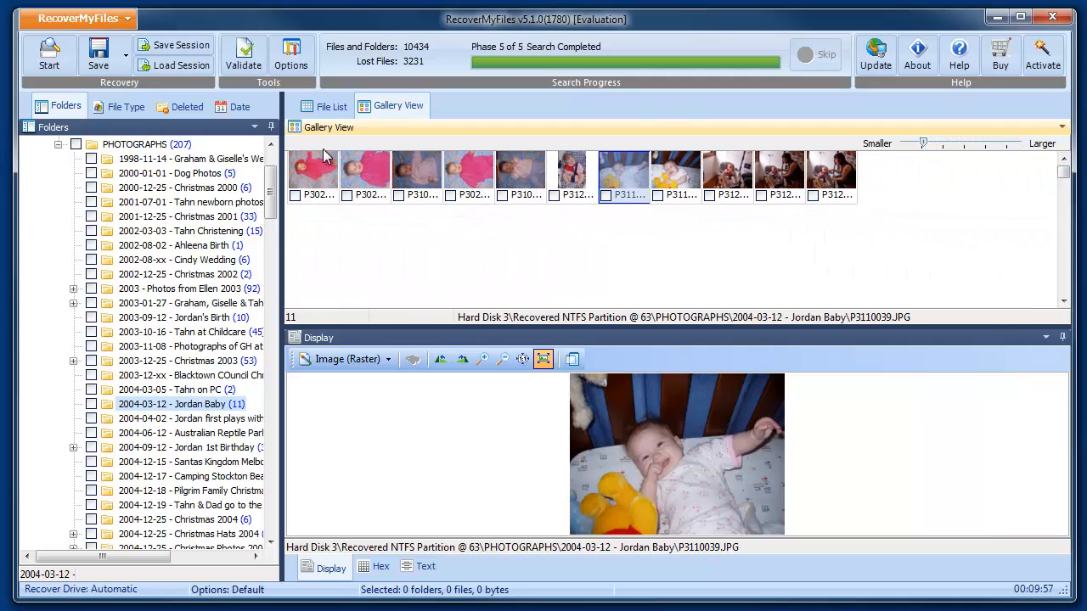
click(127, 106)
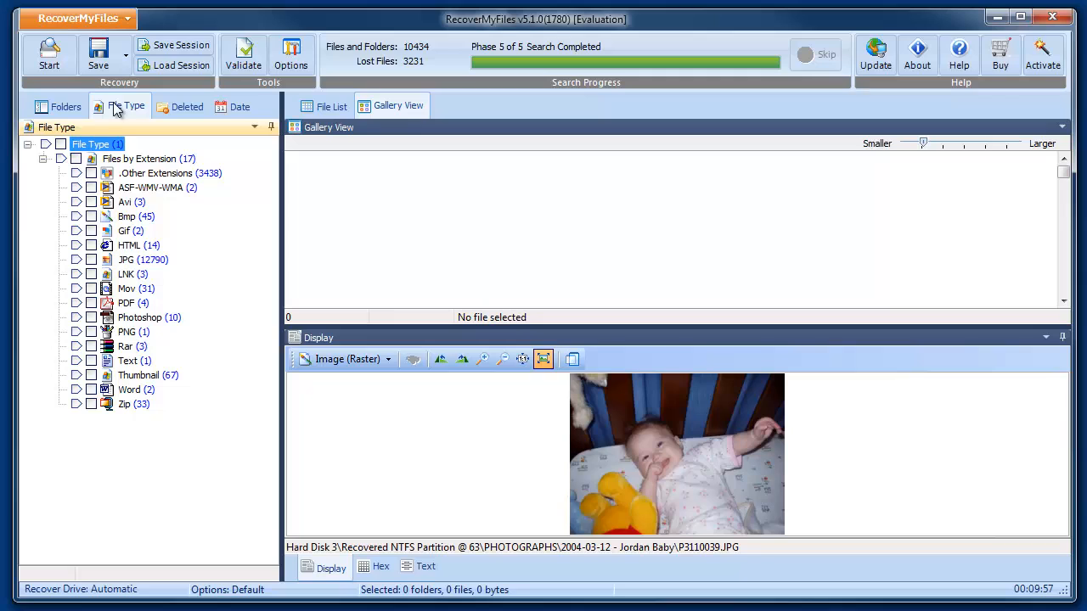
Play the recovered 100_0525.MOV video, then preview the Middy 10.10.2000.pdf document
click(136, 288)
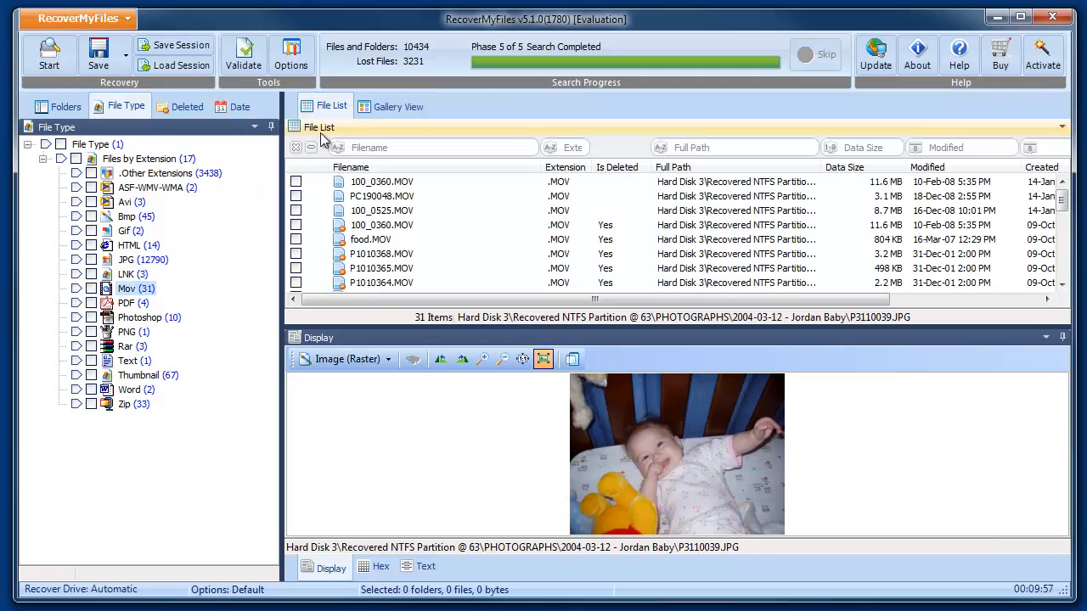
click(382, 211)
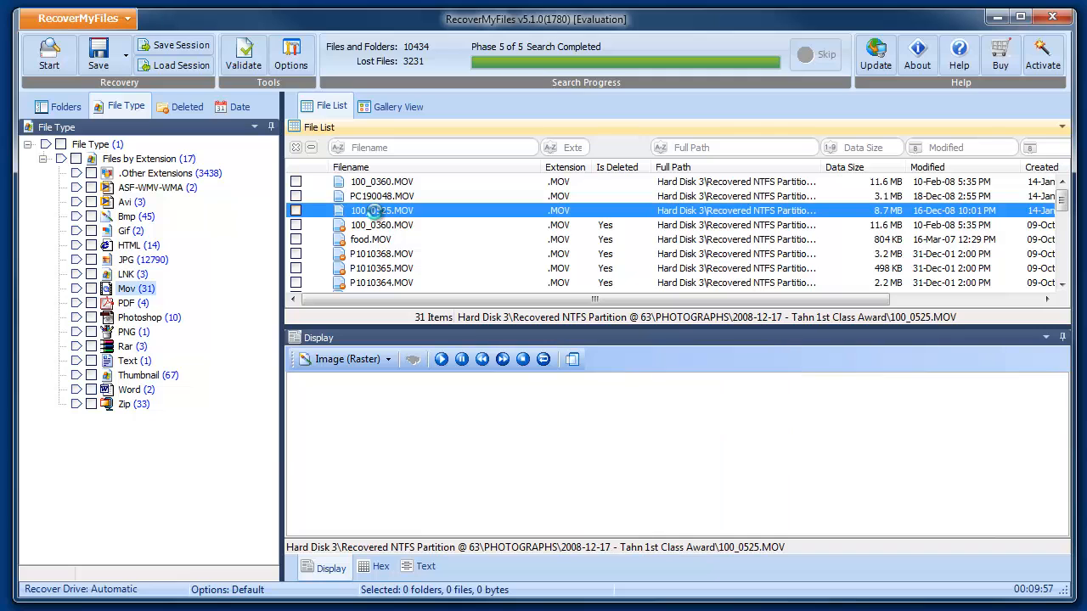
click(381, 210)
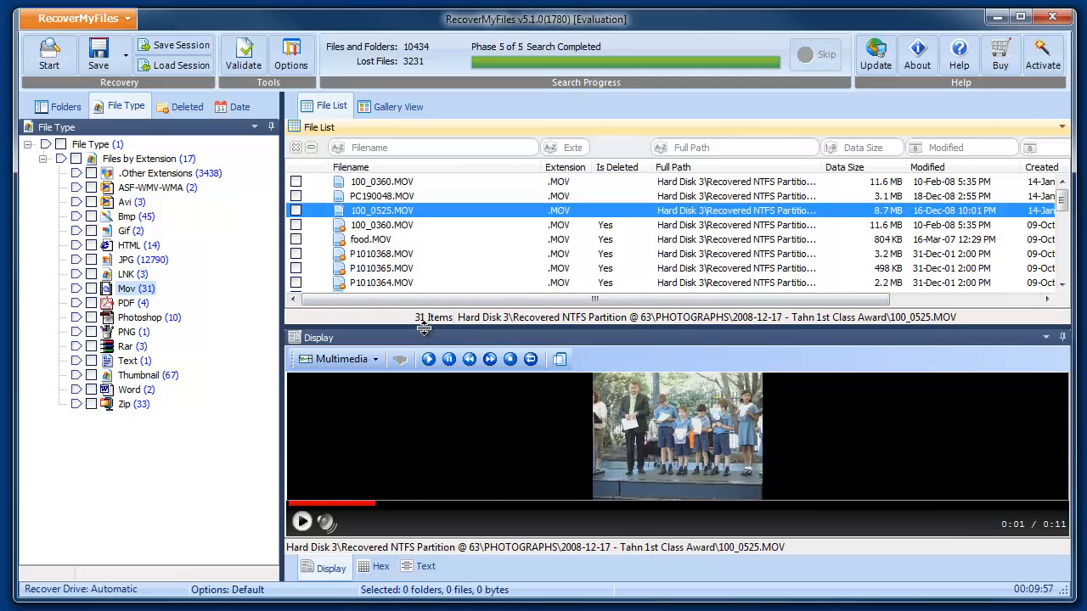
click(449, 359)
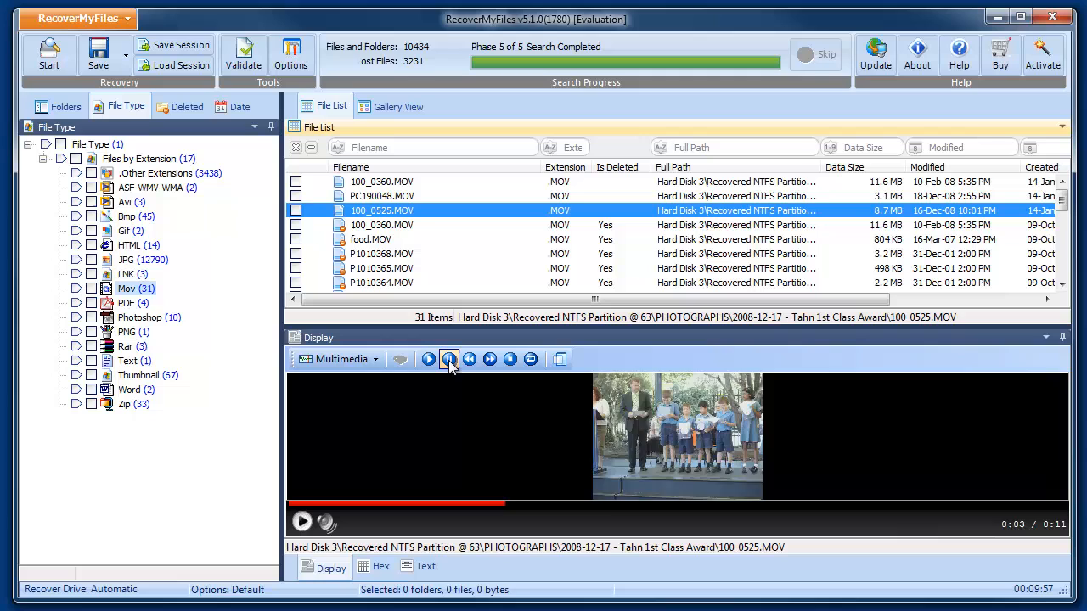
click(449, 358)
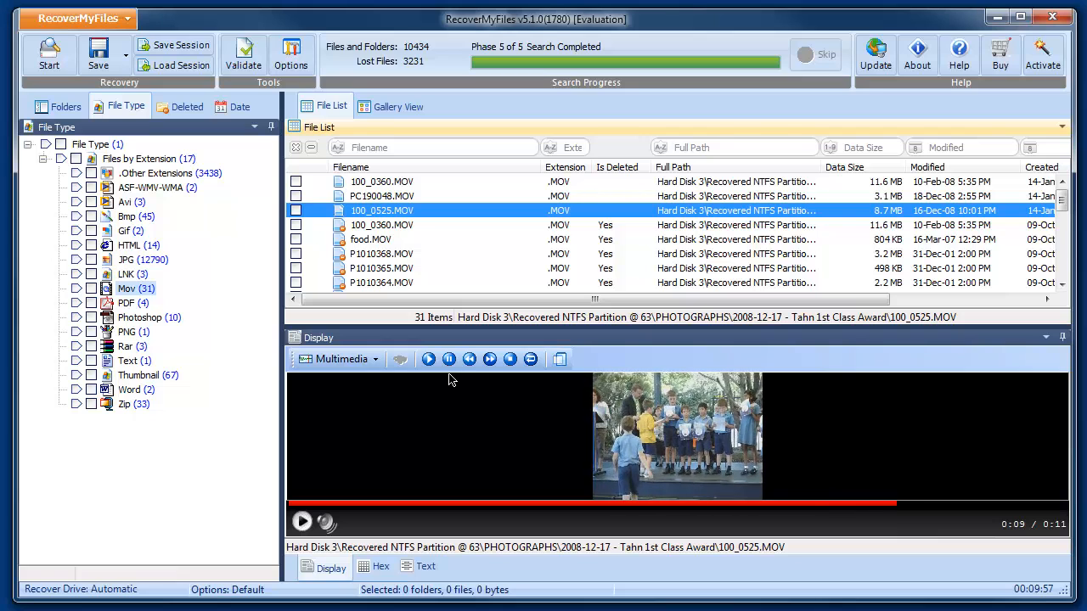
click(449, 360)
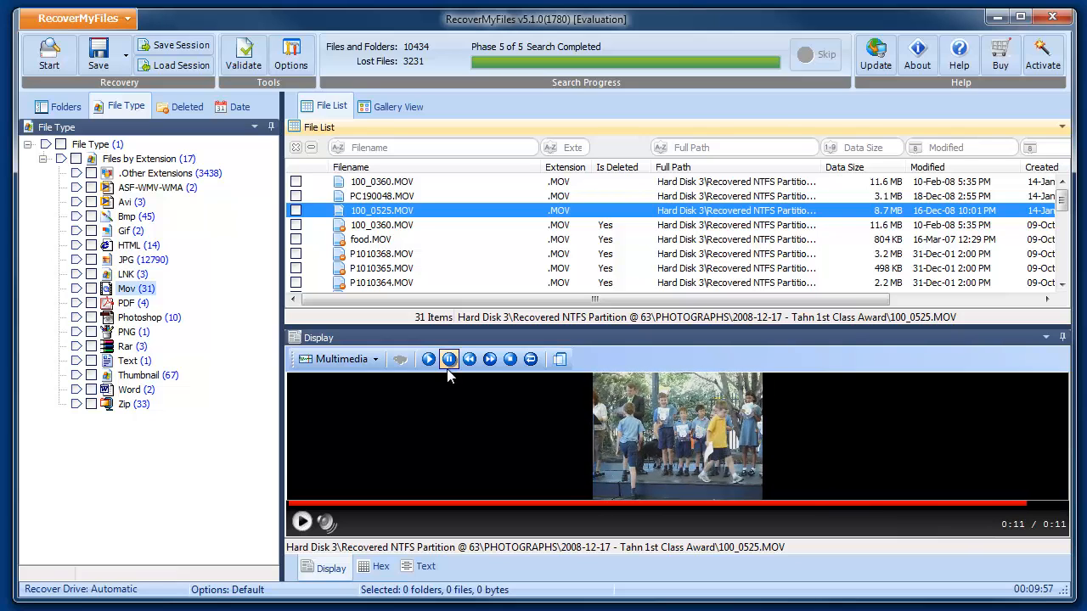
click(449, 359)
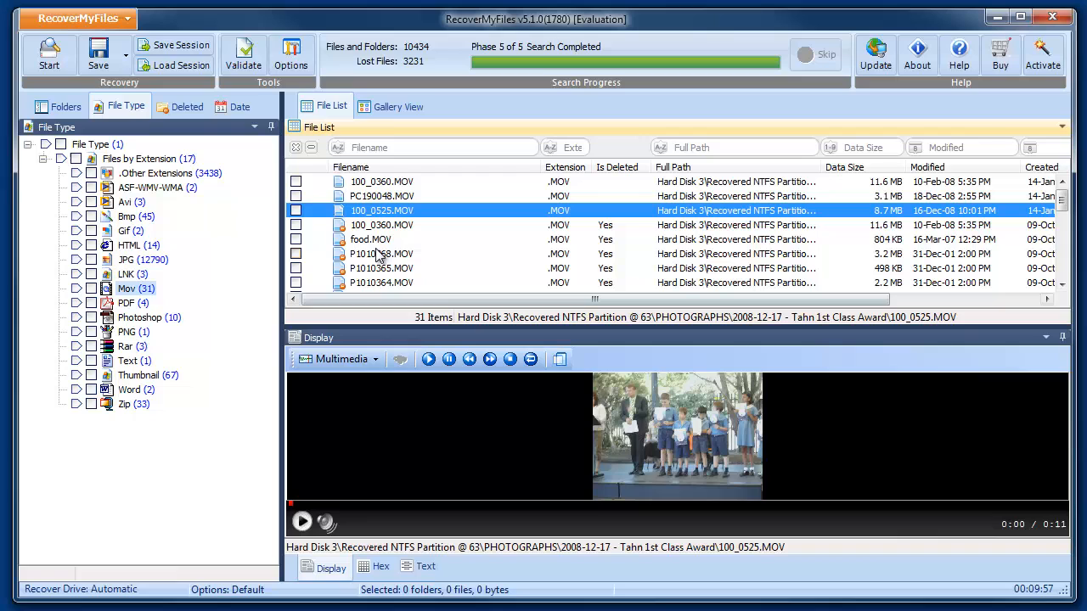
click(128, 303)
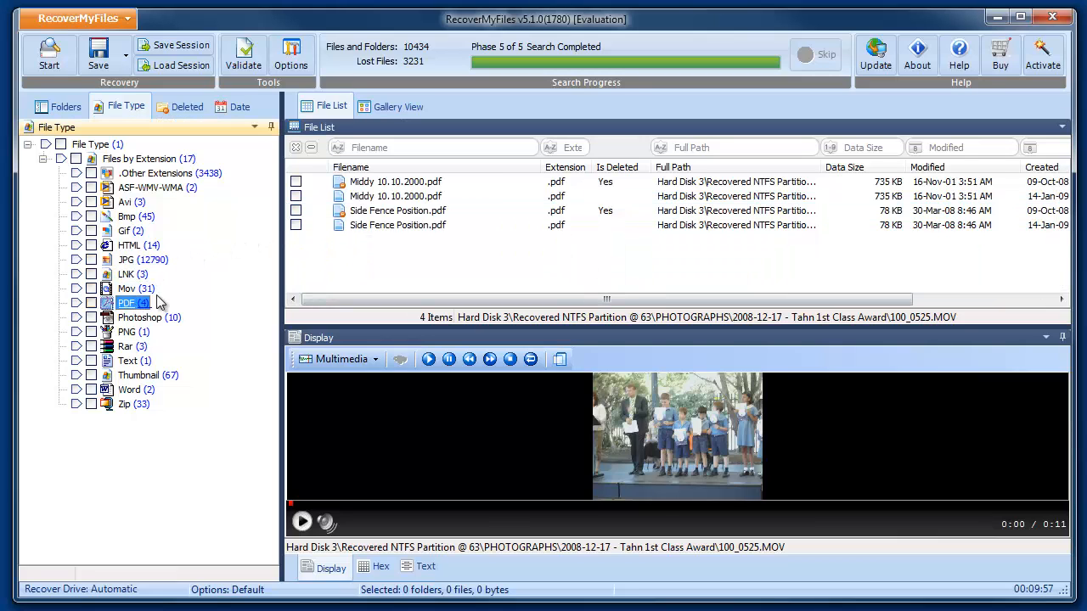
click(395, 196)
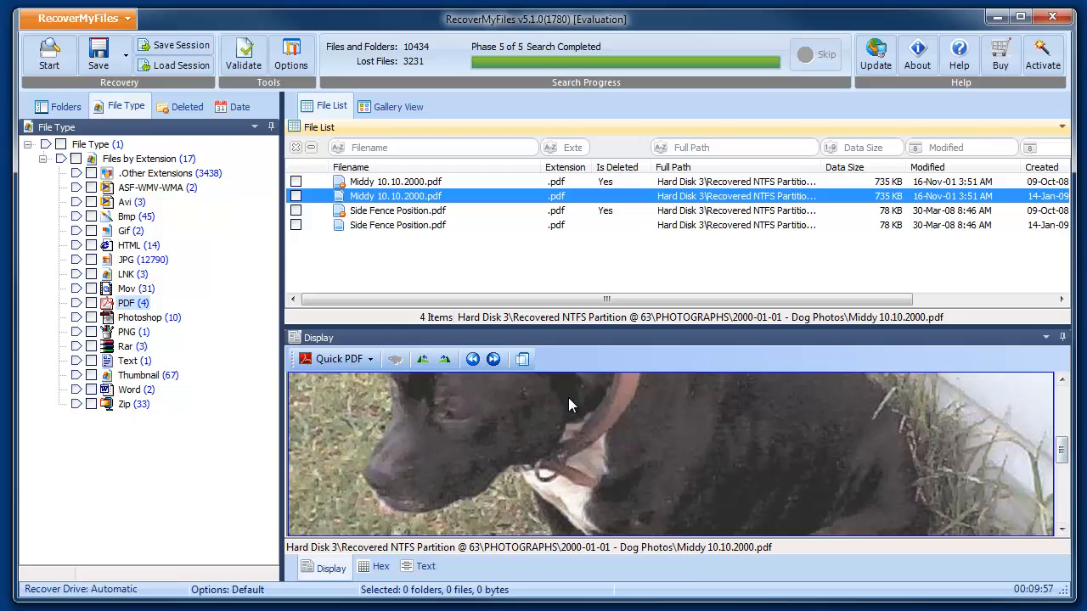
mouse_move(187, 246)
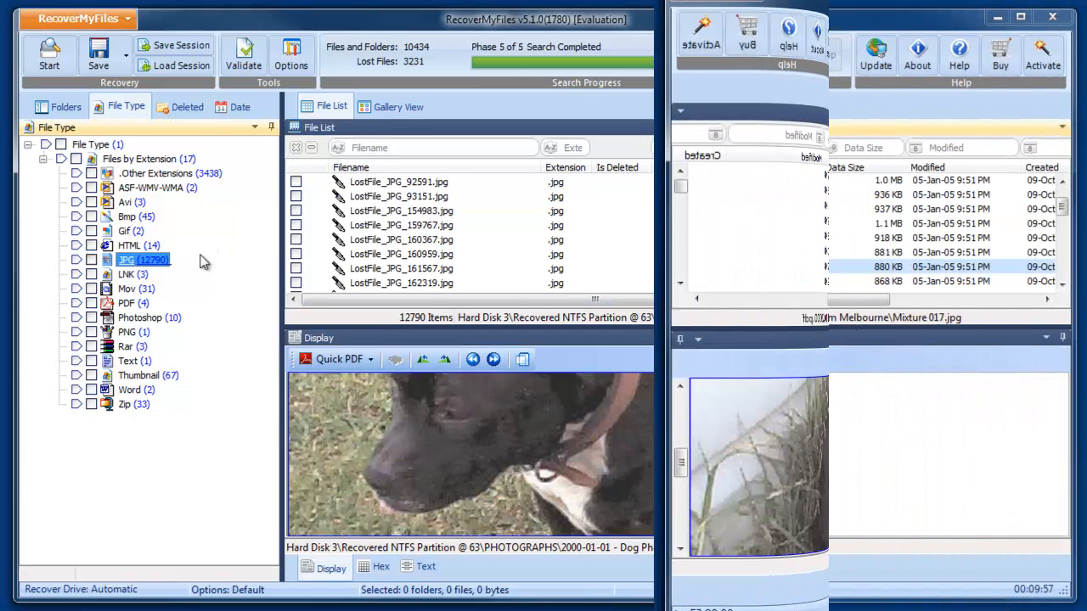
Switch to the Date tab to browse recovered files by modified date
click(240, 106)
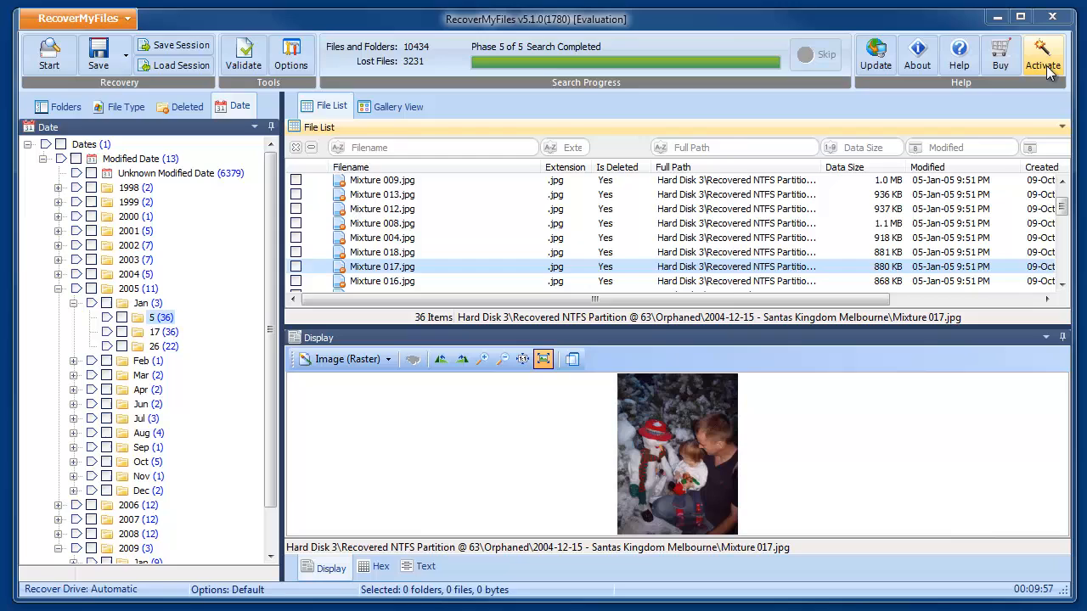
Activate Recover My Files online with the licence key, upgrading it to the Standard edition
click(1043, 54)
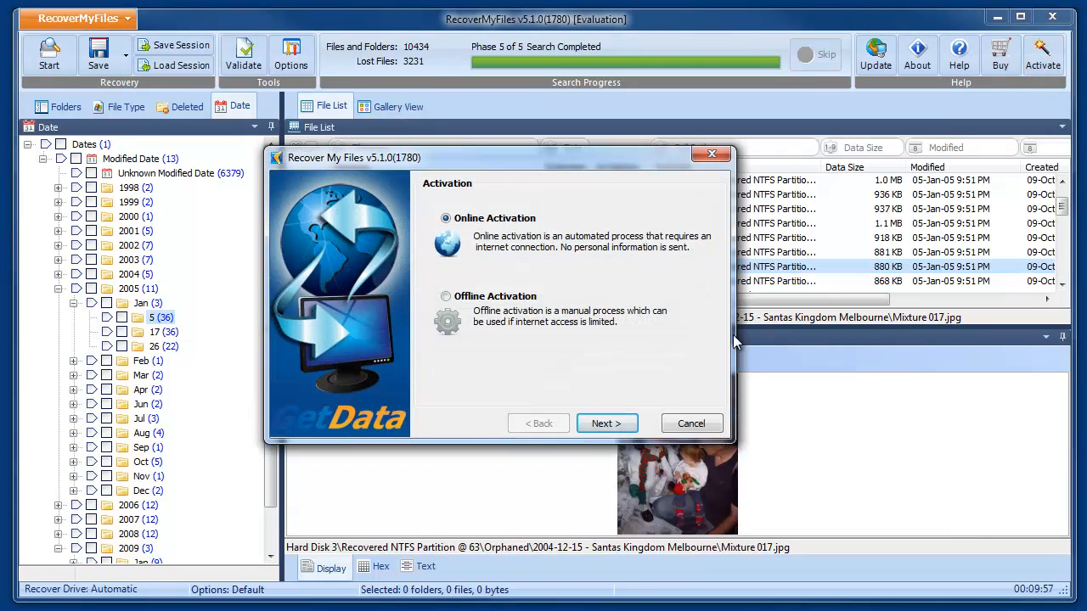
click(606, 423)
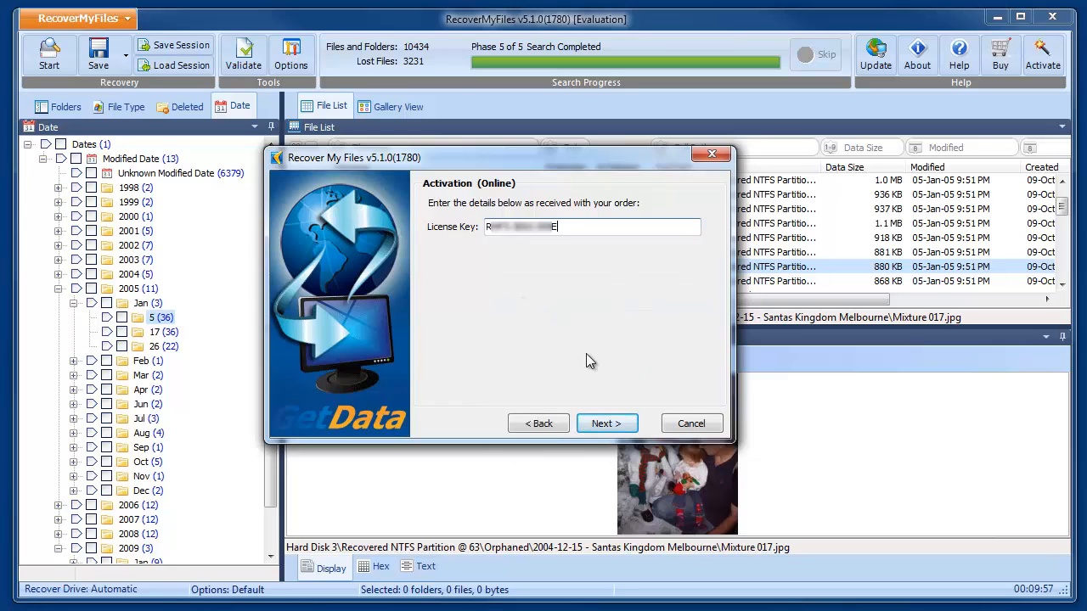
click(607, 423)
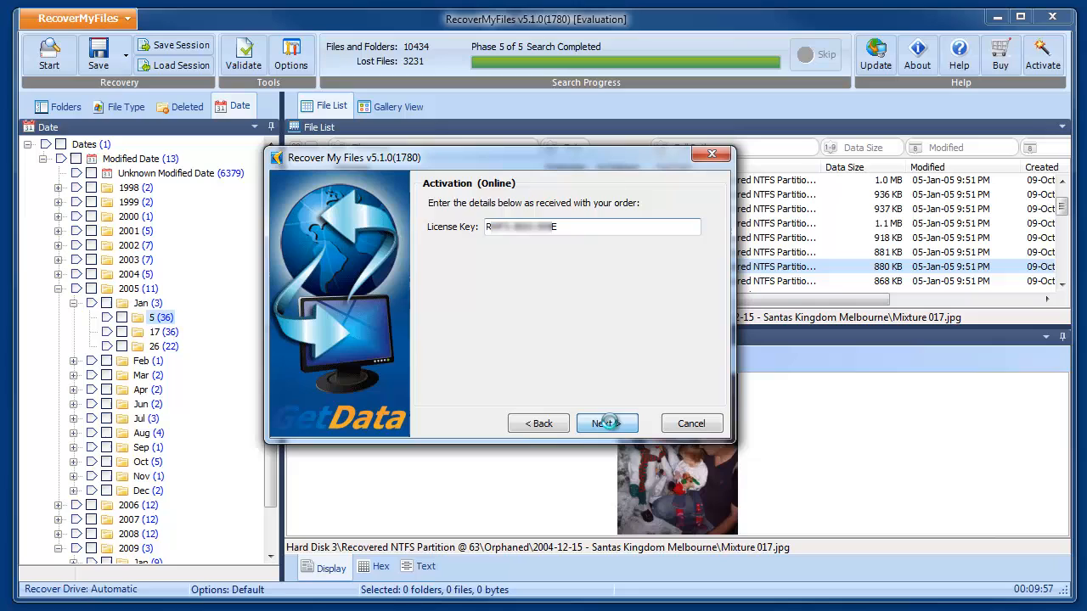
click(607, 423)
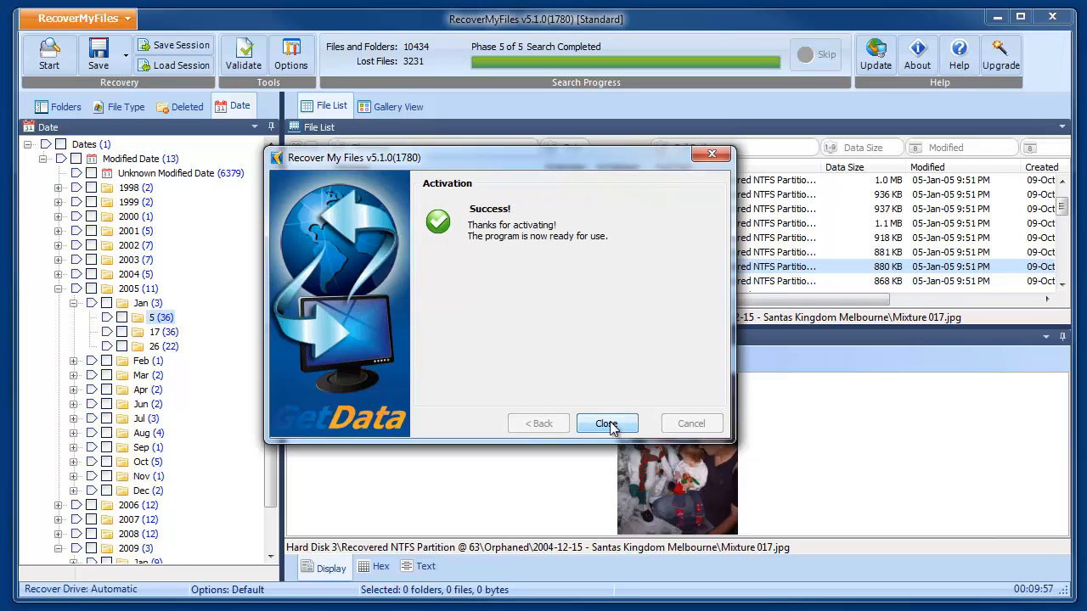
click(607, 424)
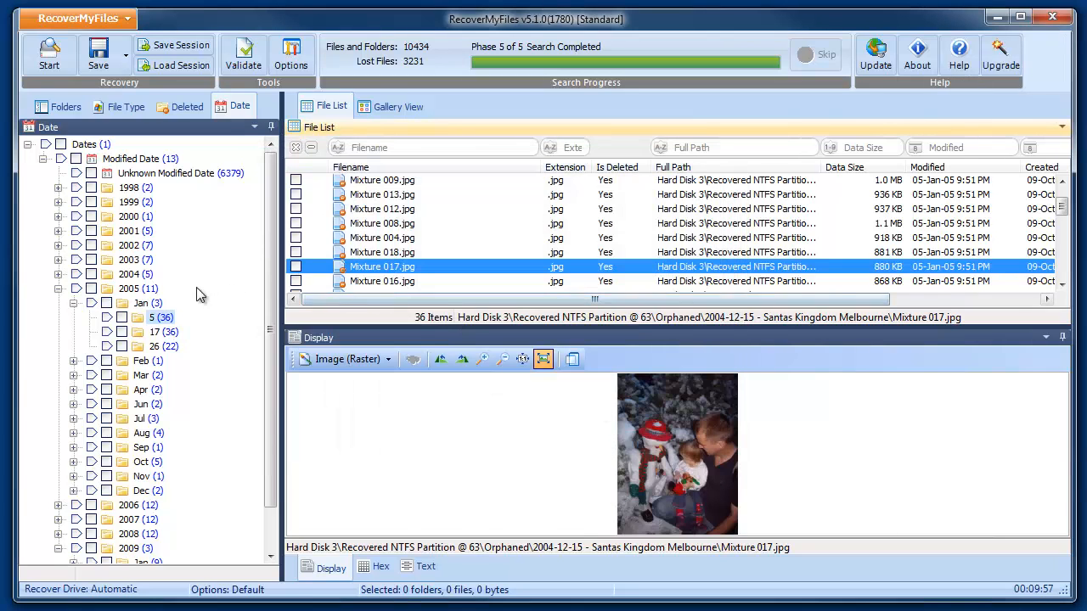
Mark the 36 photos from 5 Jan 2005 and the four PDF files for recovery
click(122, 317)
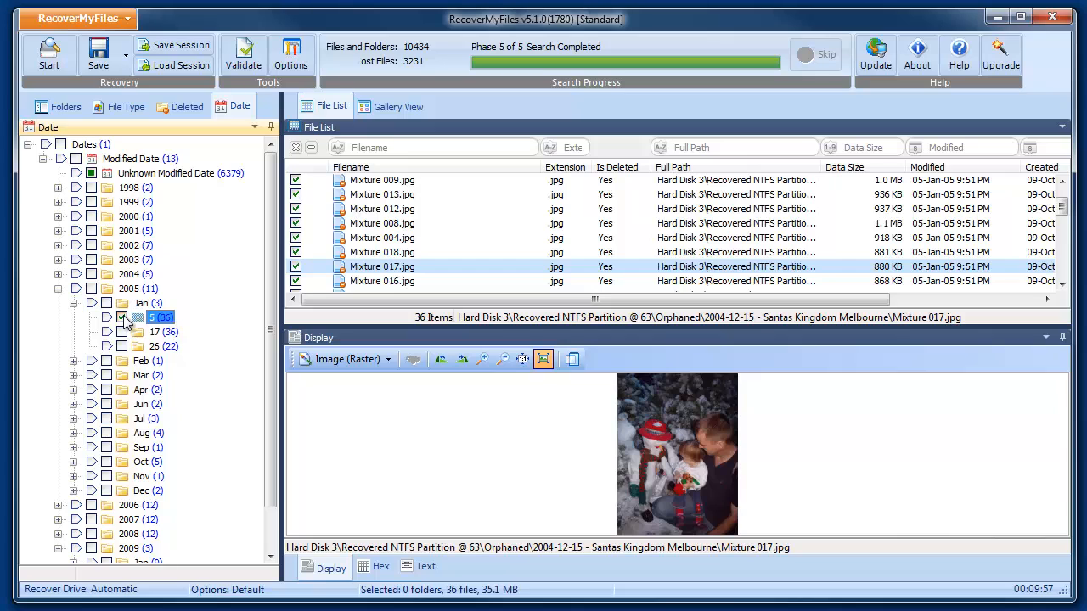
click(126, 106)
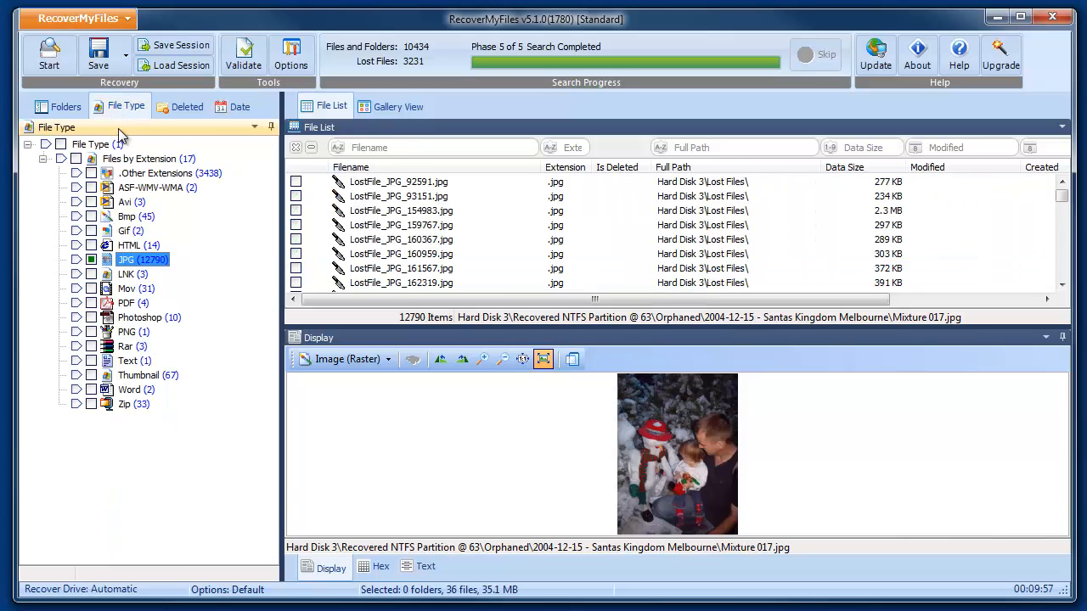
click(91, 303)
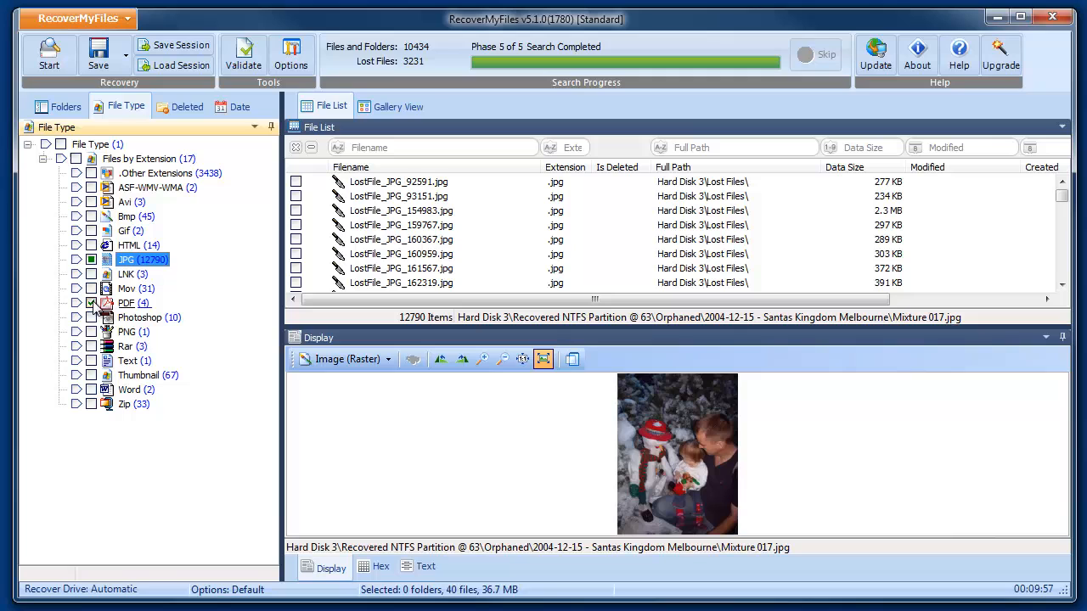
On the Folders tab, mark the April 2005 graduation and July 2005 birthday folders
click(57, 106)
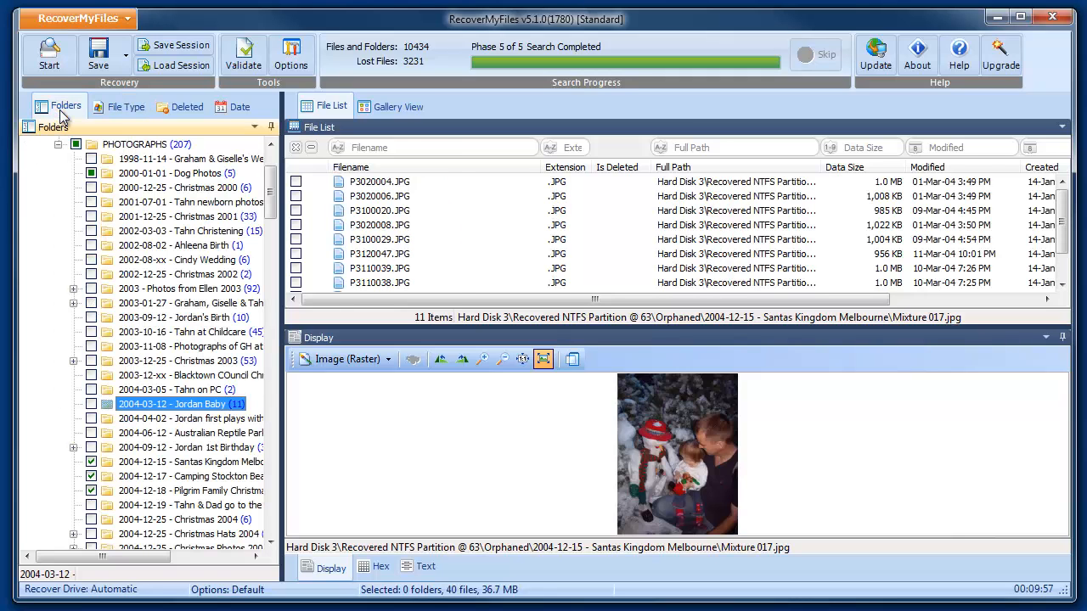
scroll(down, 3)
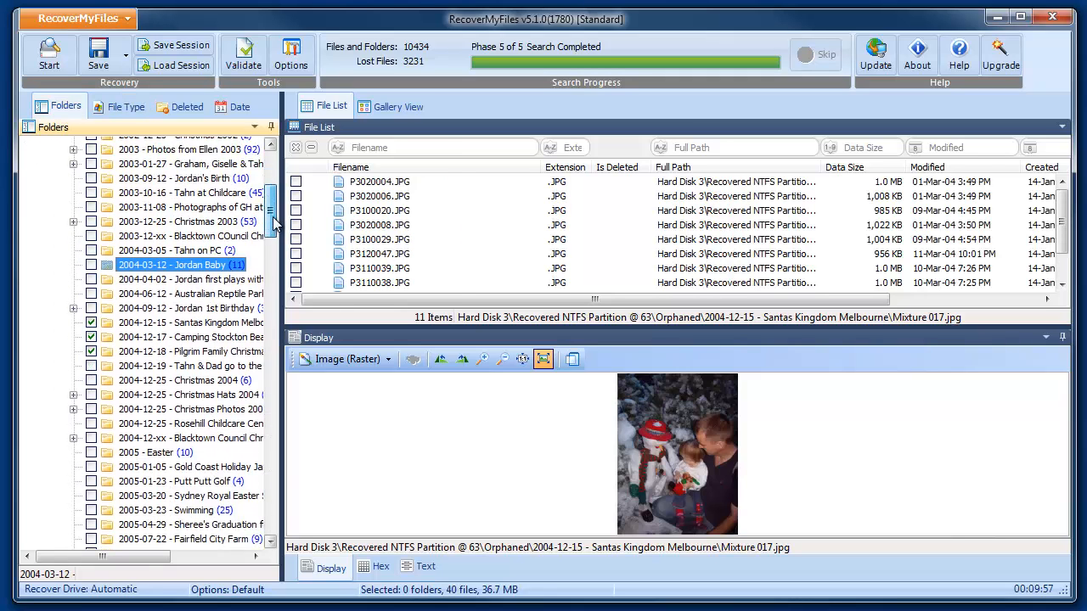
scroll(down, 3)
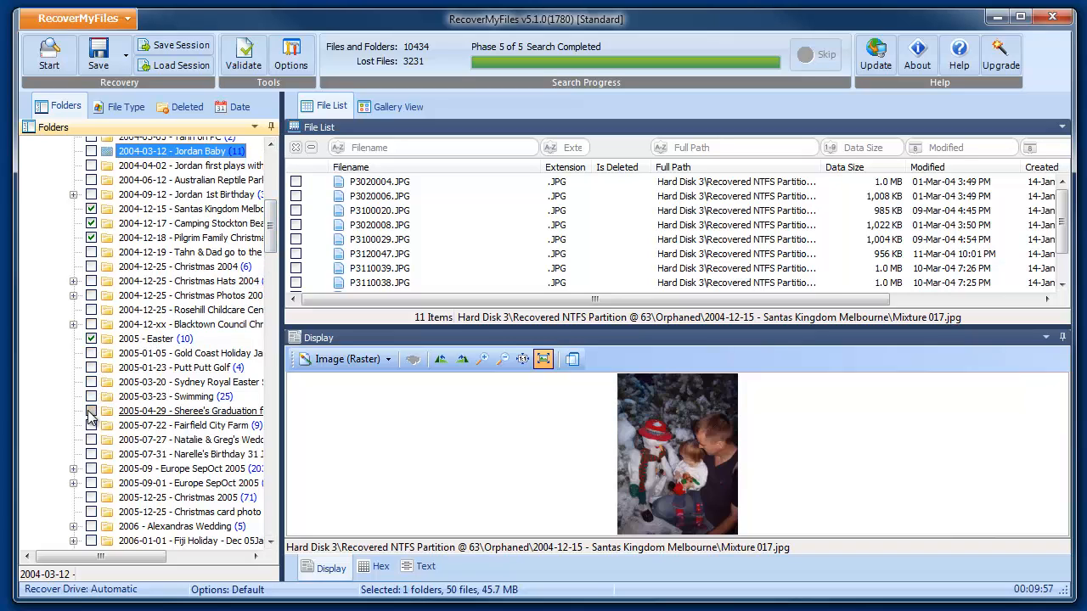
click(91, 411)
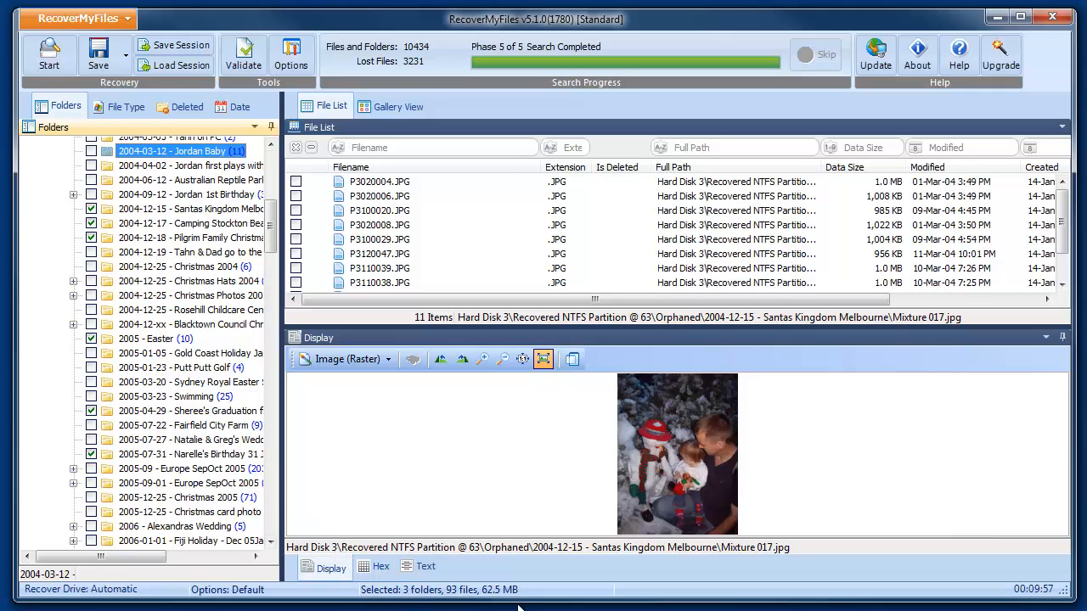
click(1052, 16)
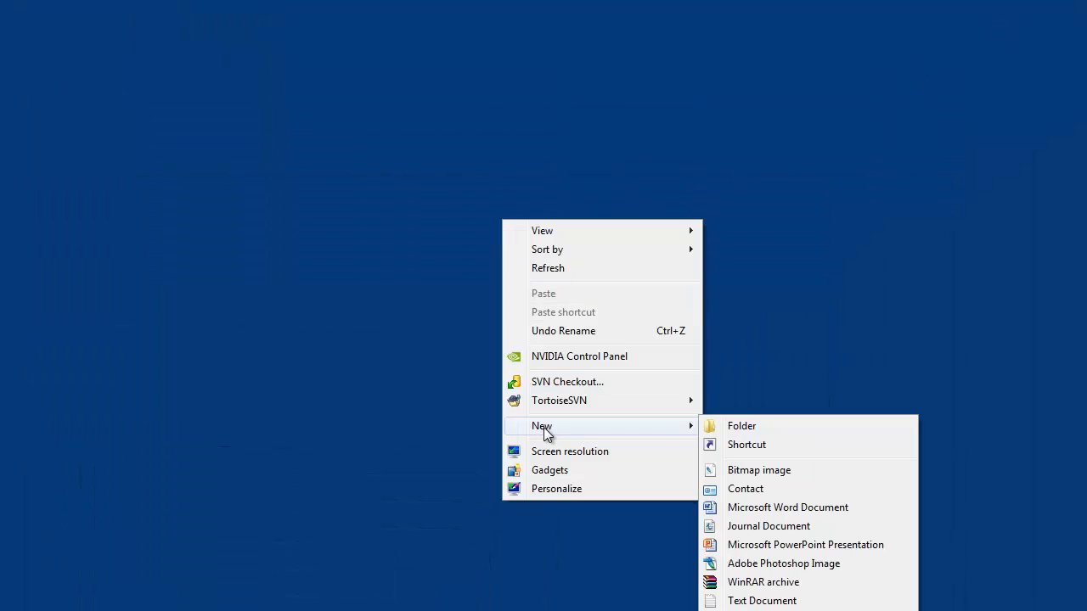
Create a new desktop folder and start naming it 'My Recover'
click(742, 425)
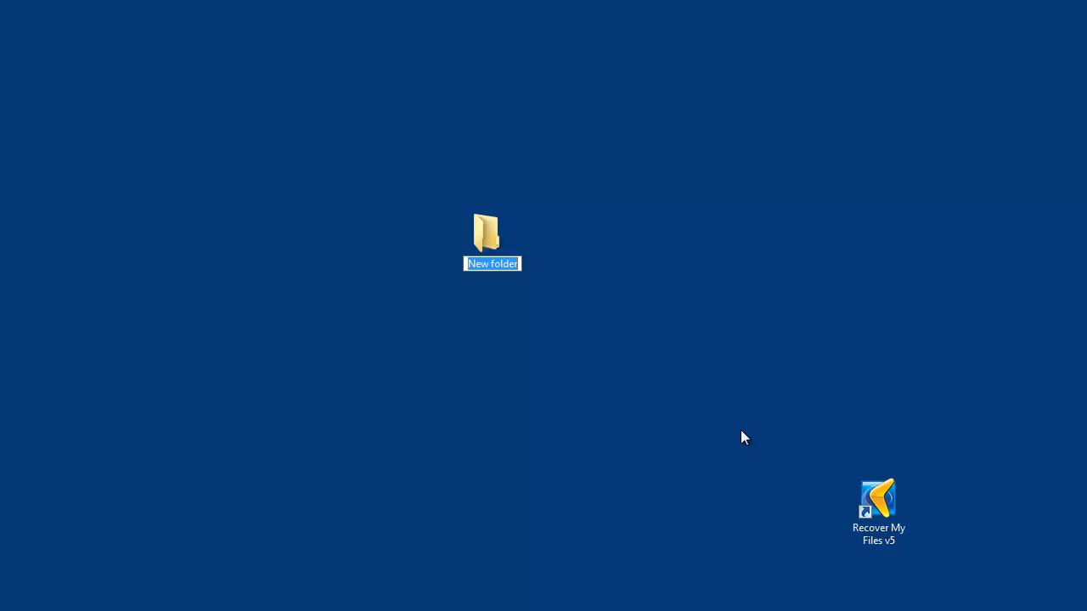
text(My Recover)
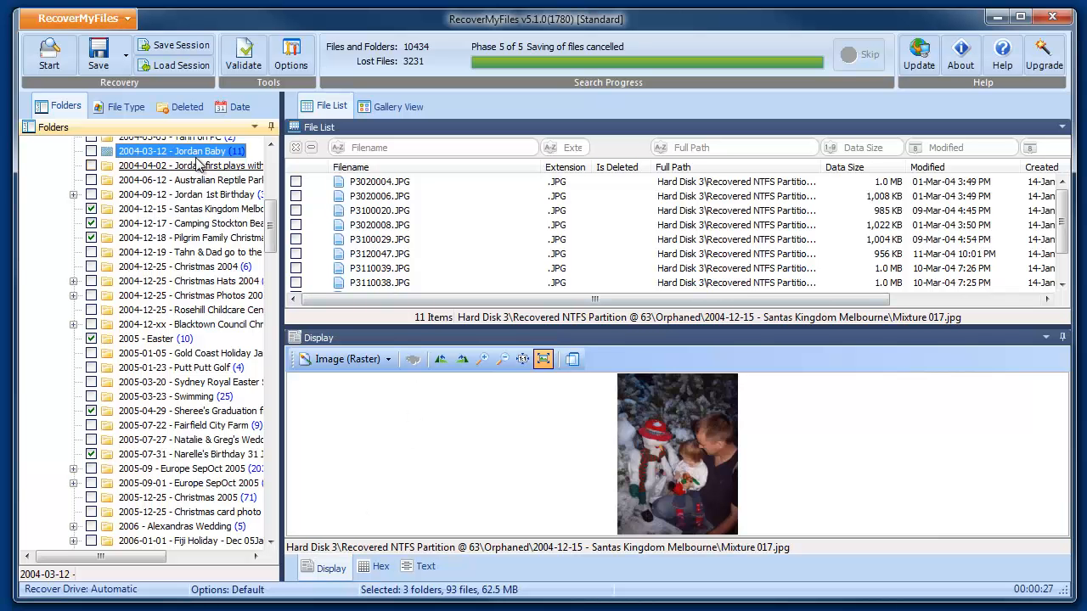
Save the 93 marked files to the desktop My Recovered Files folder and dismiss the summary
click(98, 54)
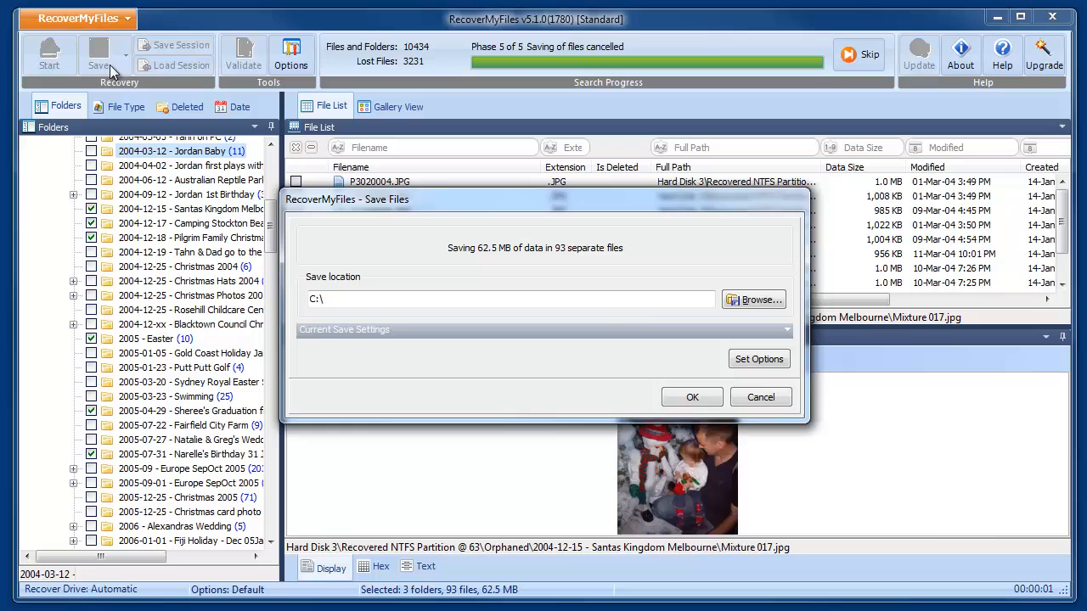
click(753, 299)
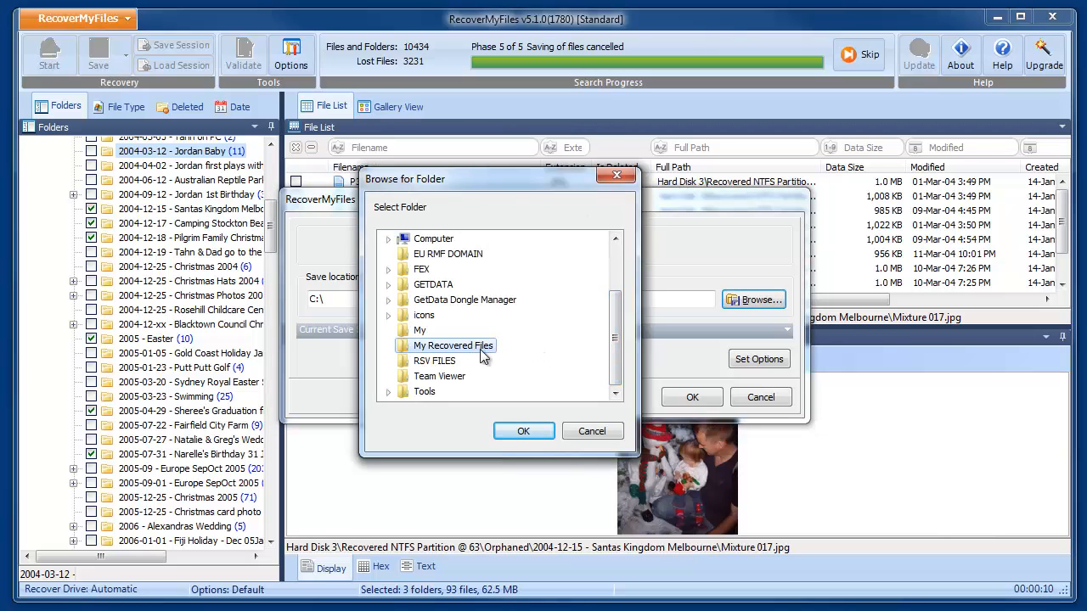
click(523, 430)
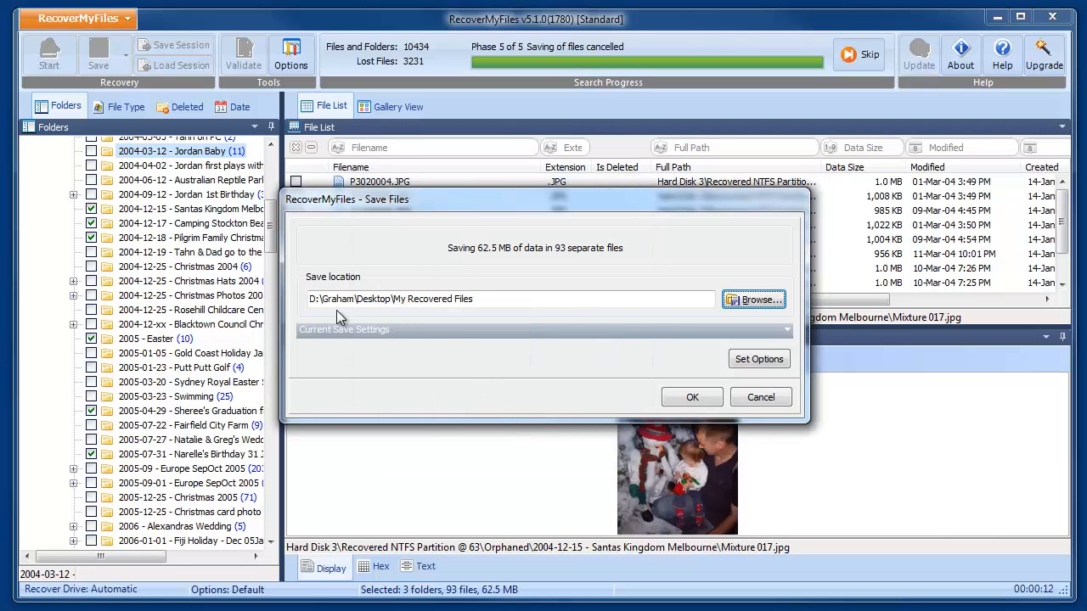
mouse_move(564, 346)
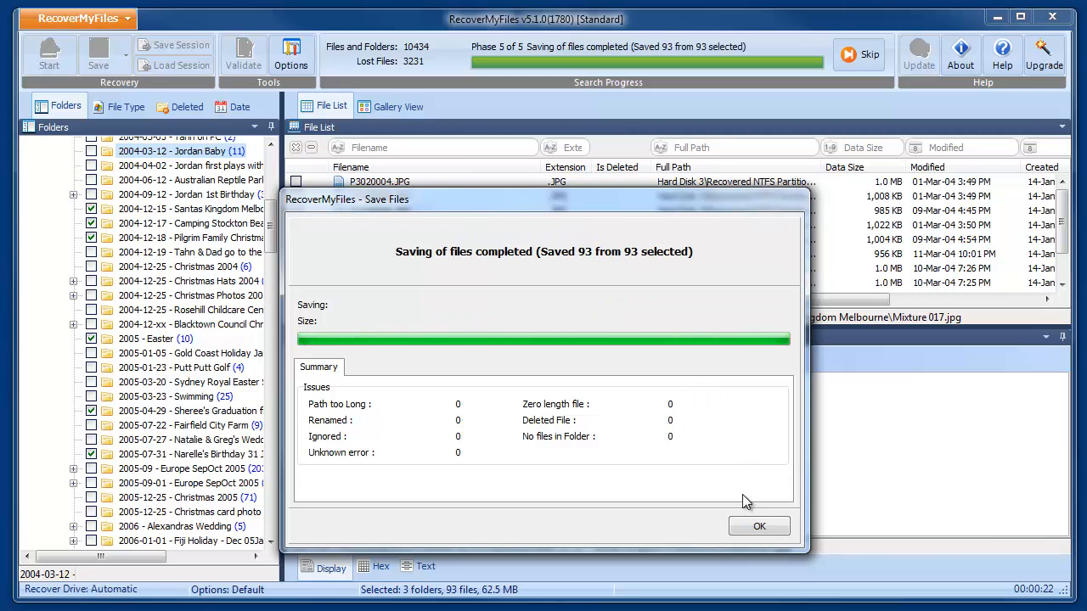
click(758, 526)
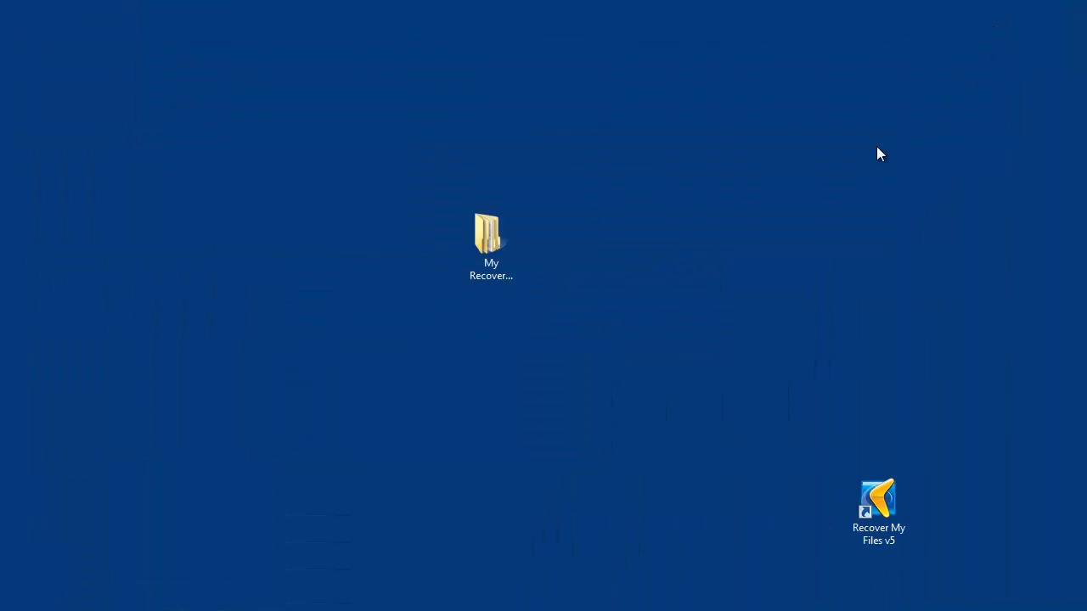
Browse My Recovered Files > Hard Disk 3 > PHOTOGRAPHS > Santas Kingdom Melbourne and select Mixture 001.jpg
double_click(490, 237)
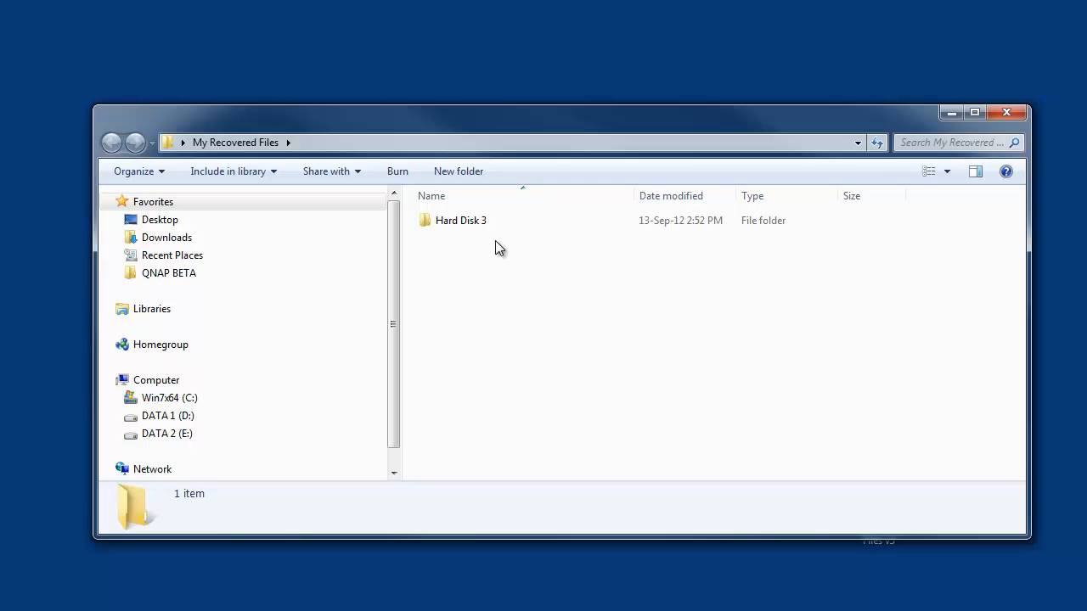
double_click(460, 220)
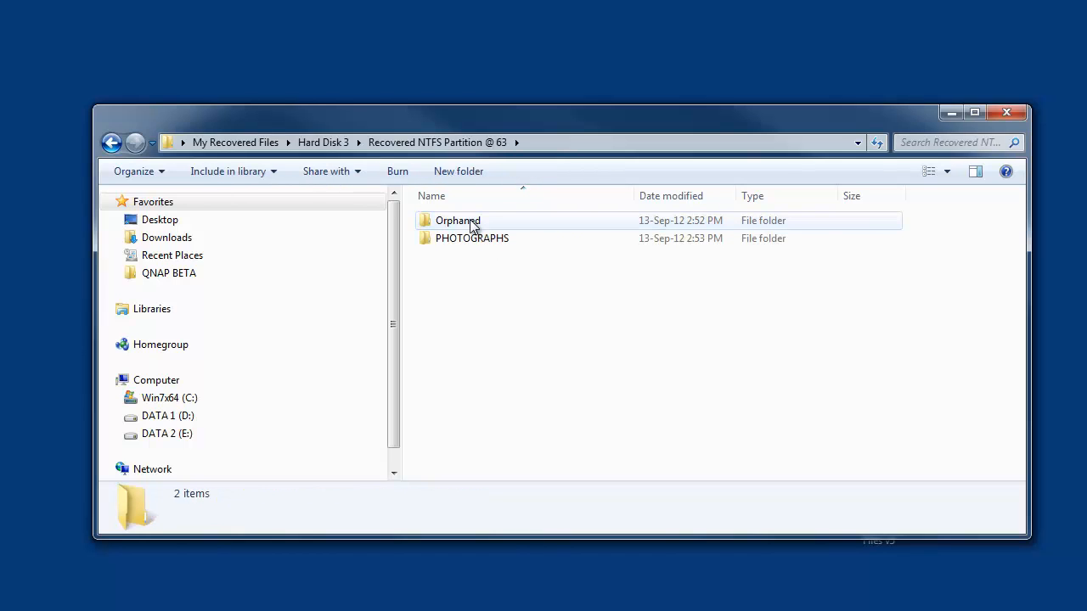
double_click(472, 238)
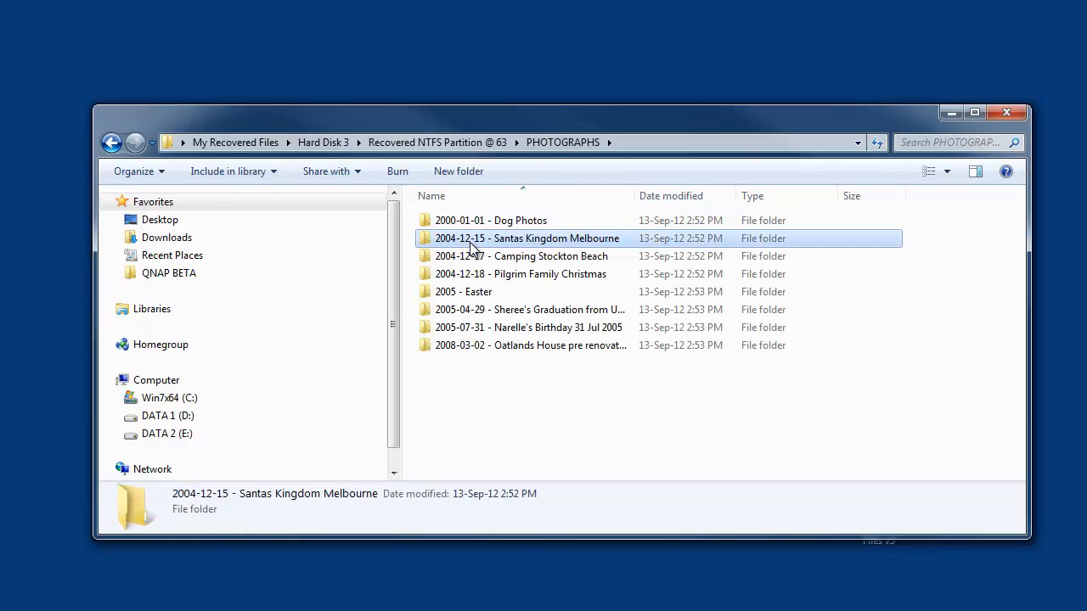
double_click(526, 238)
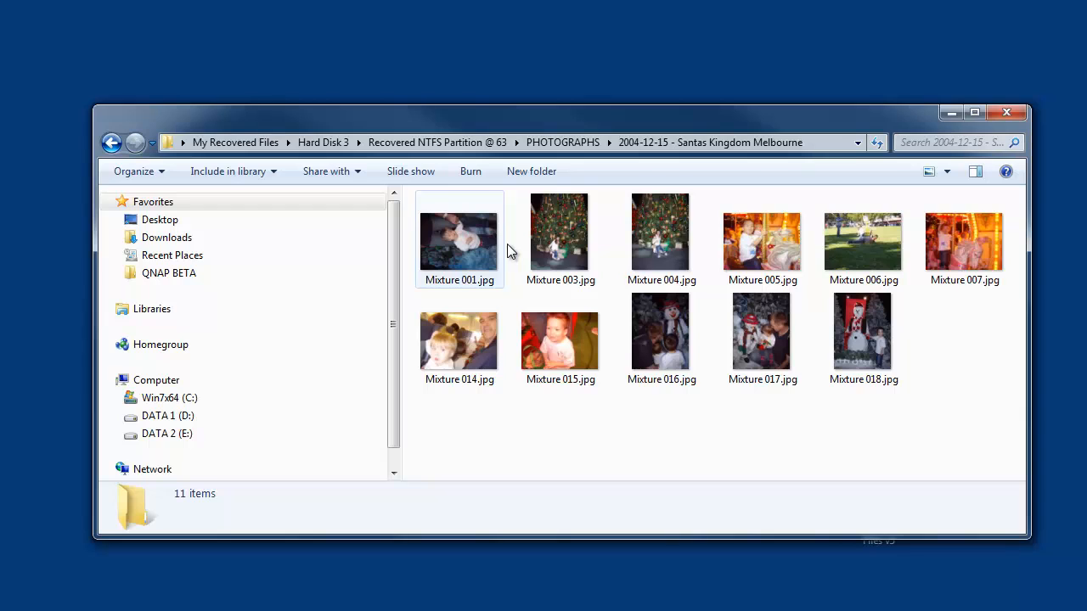
click(459, 234)
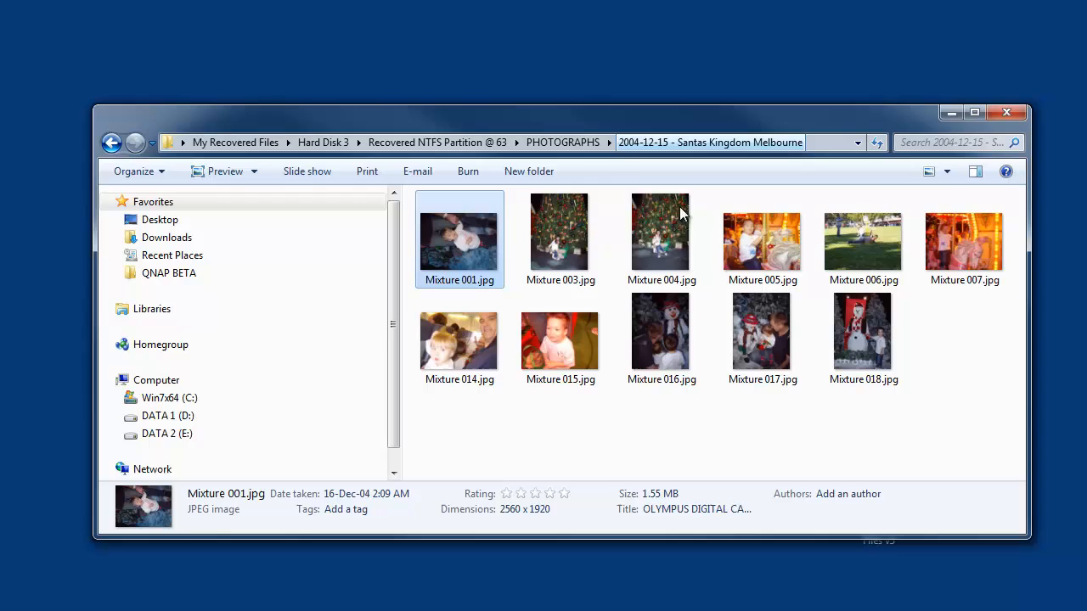